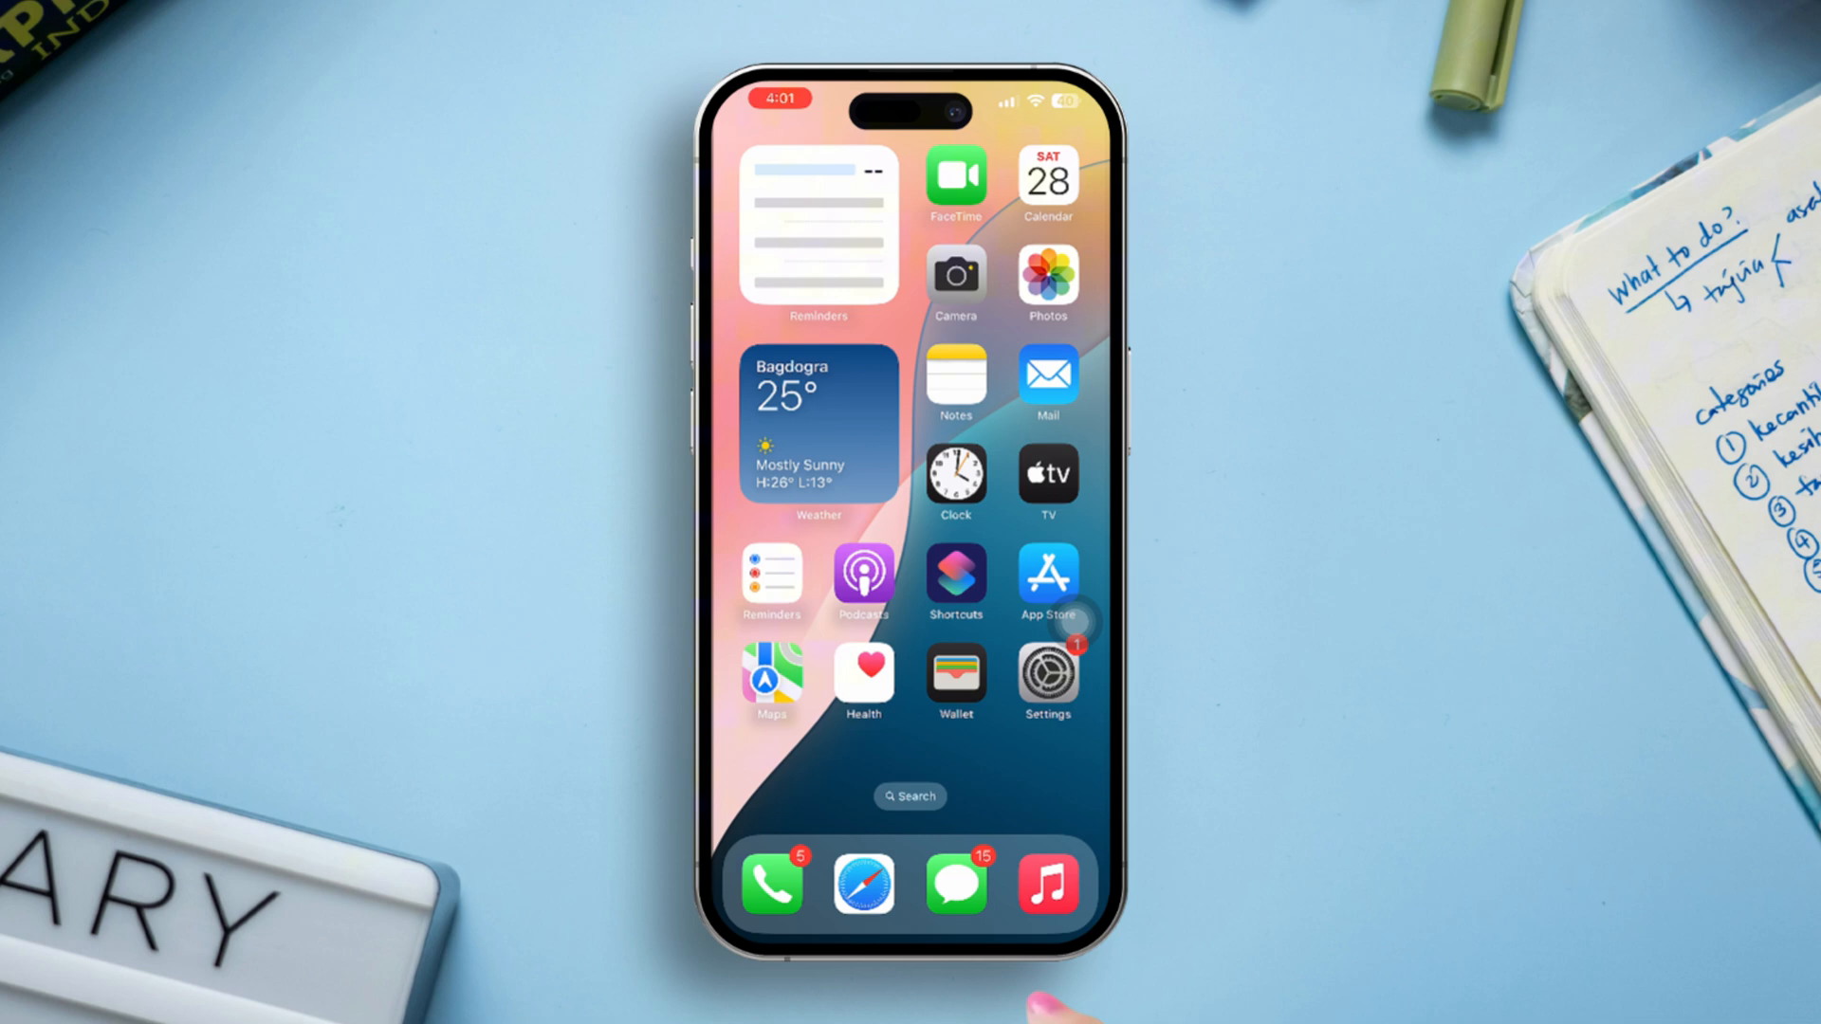
# - Navigate from the Home Screen into Accessibility's Face ID & Attention page
pyautogui.click(1047, 685)
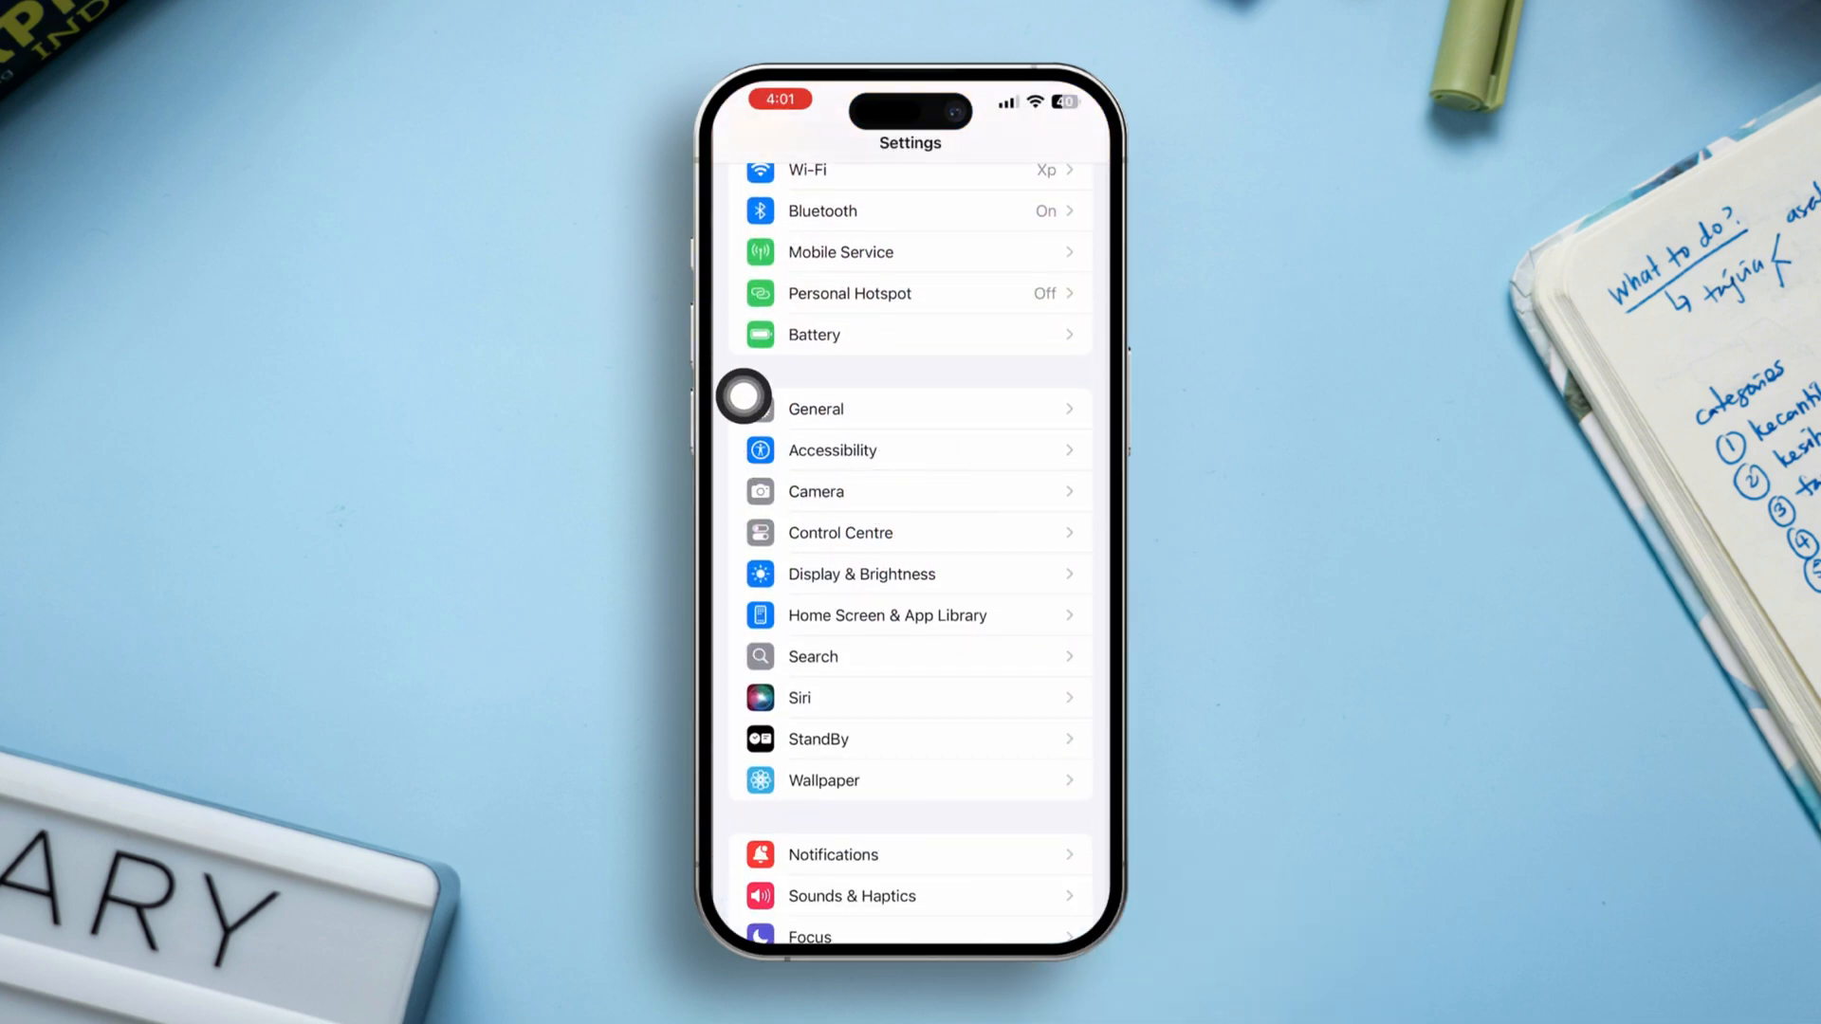
pyautogui.click(831, 452)
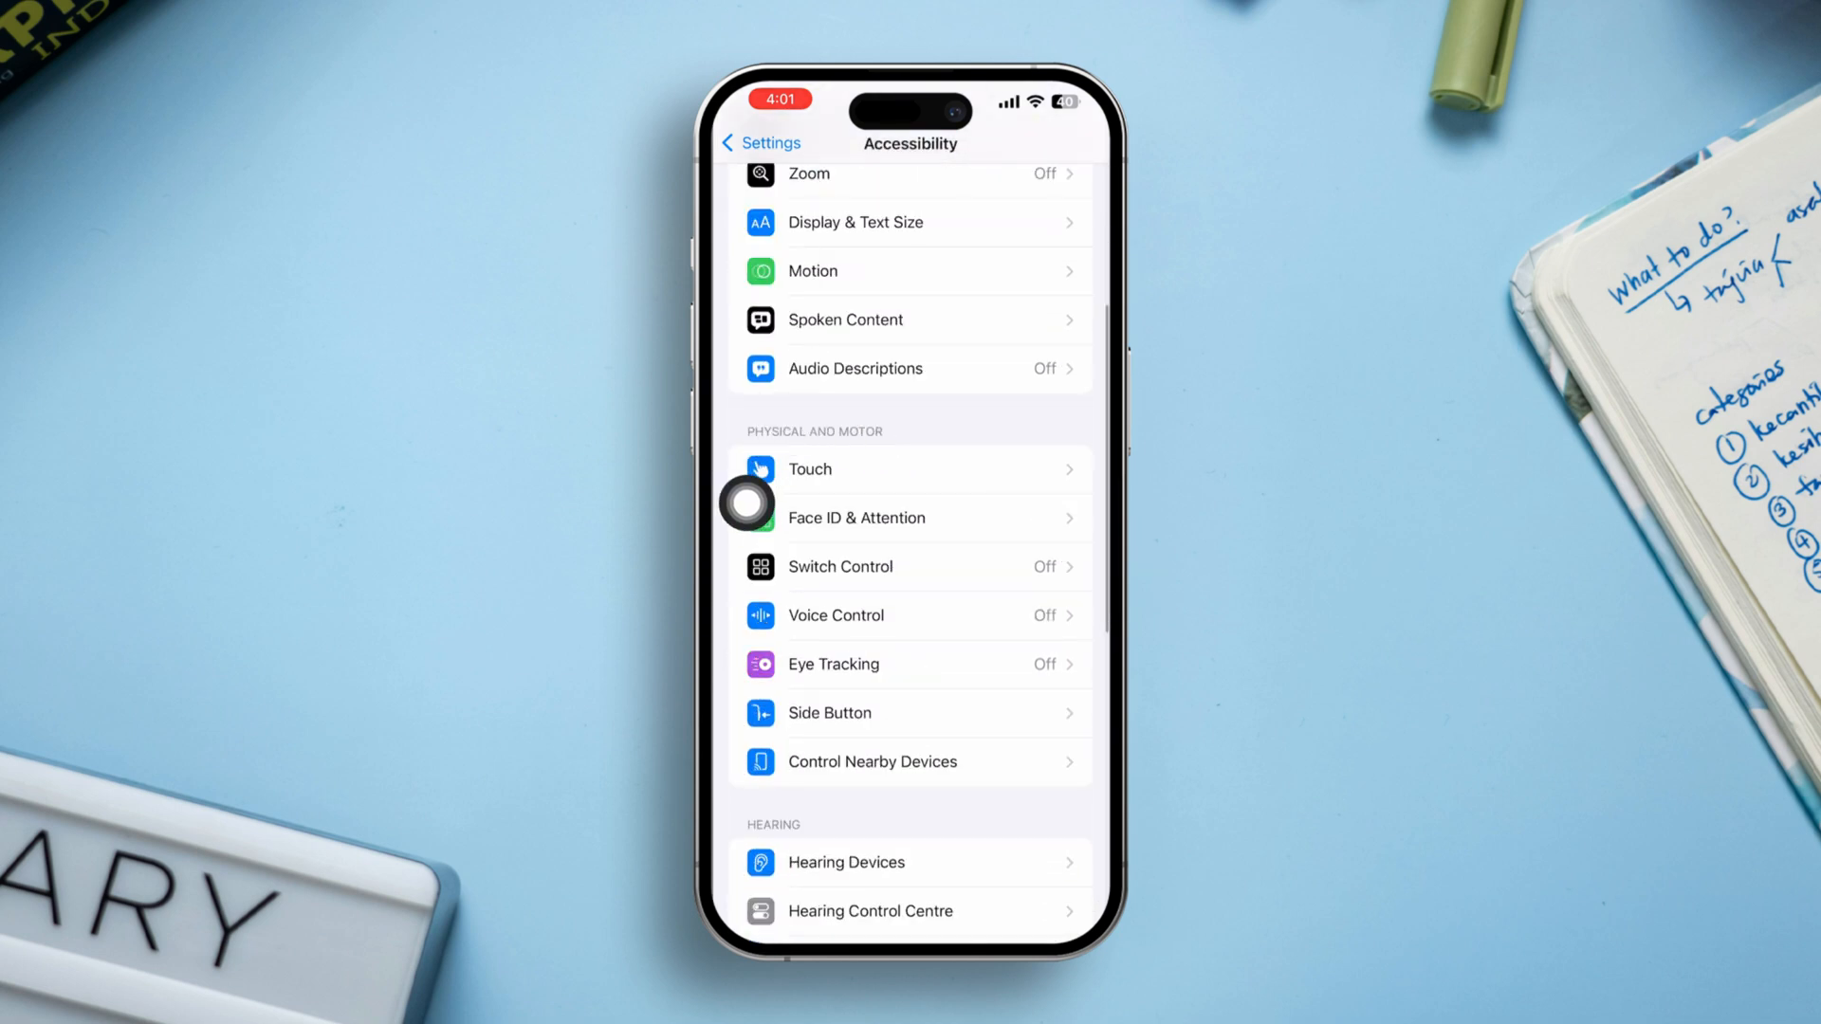
pyautogui.click(855, 516)
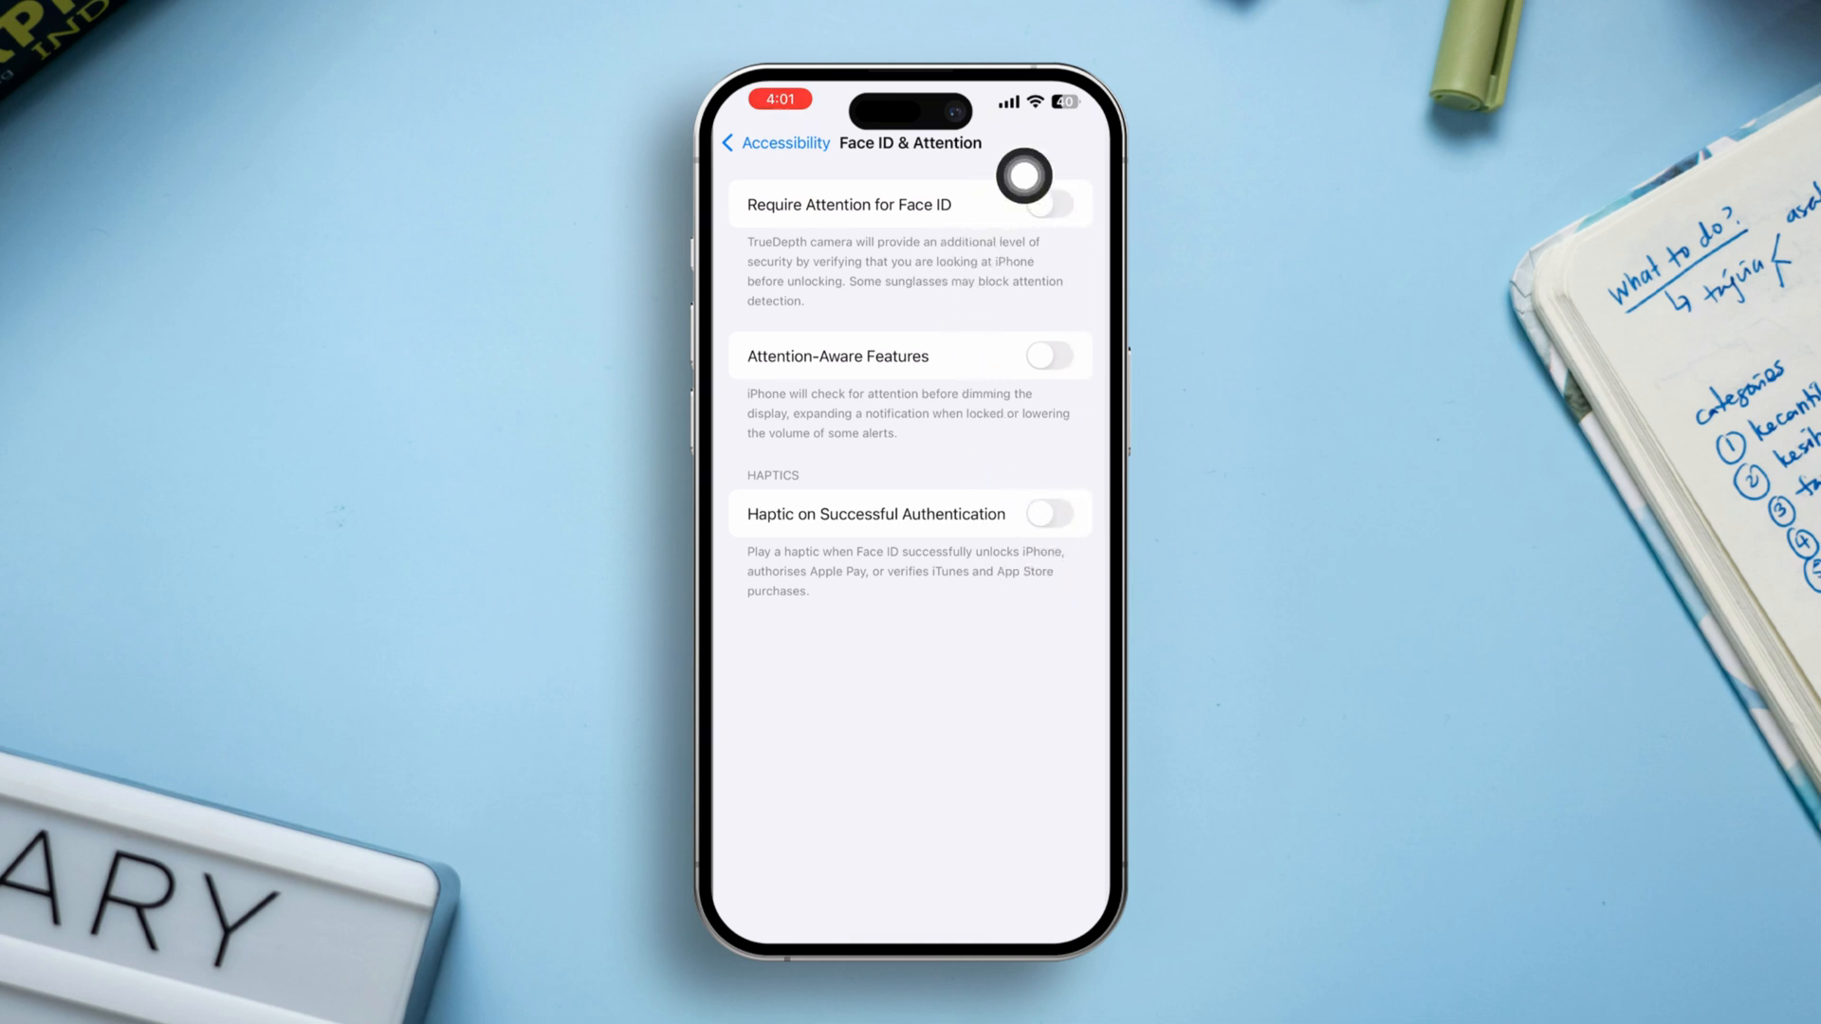
# - Switch on Require Attention for Face ID and Attention-Aware Features
pyautogui.click(1049, 203)
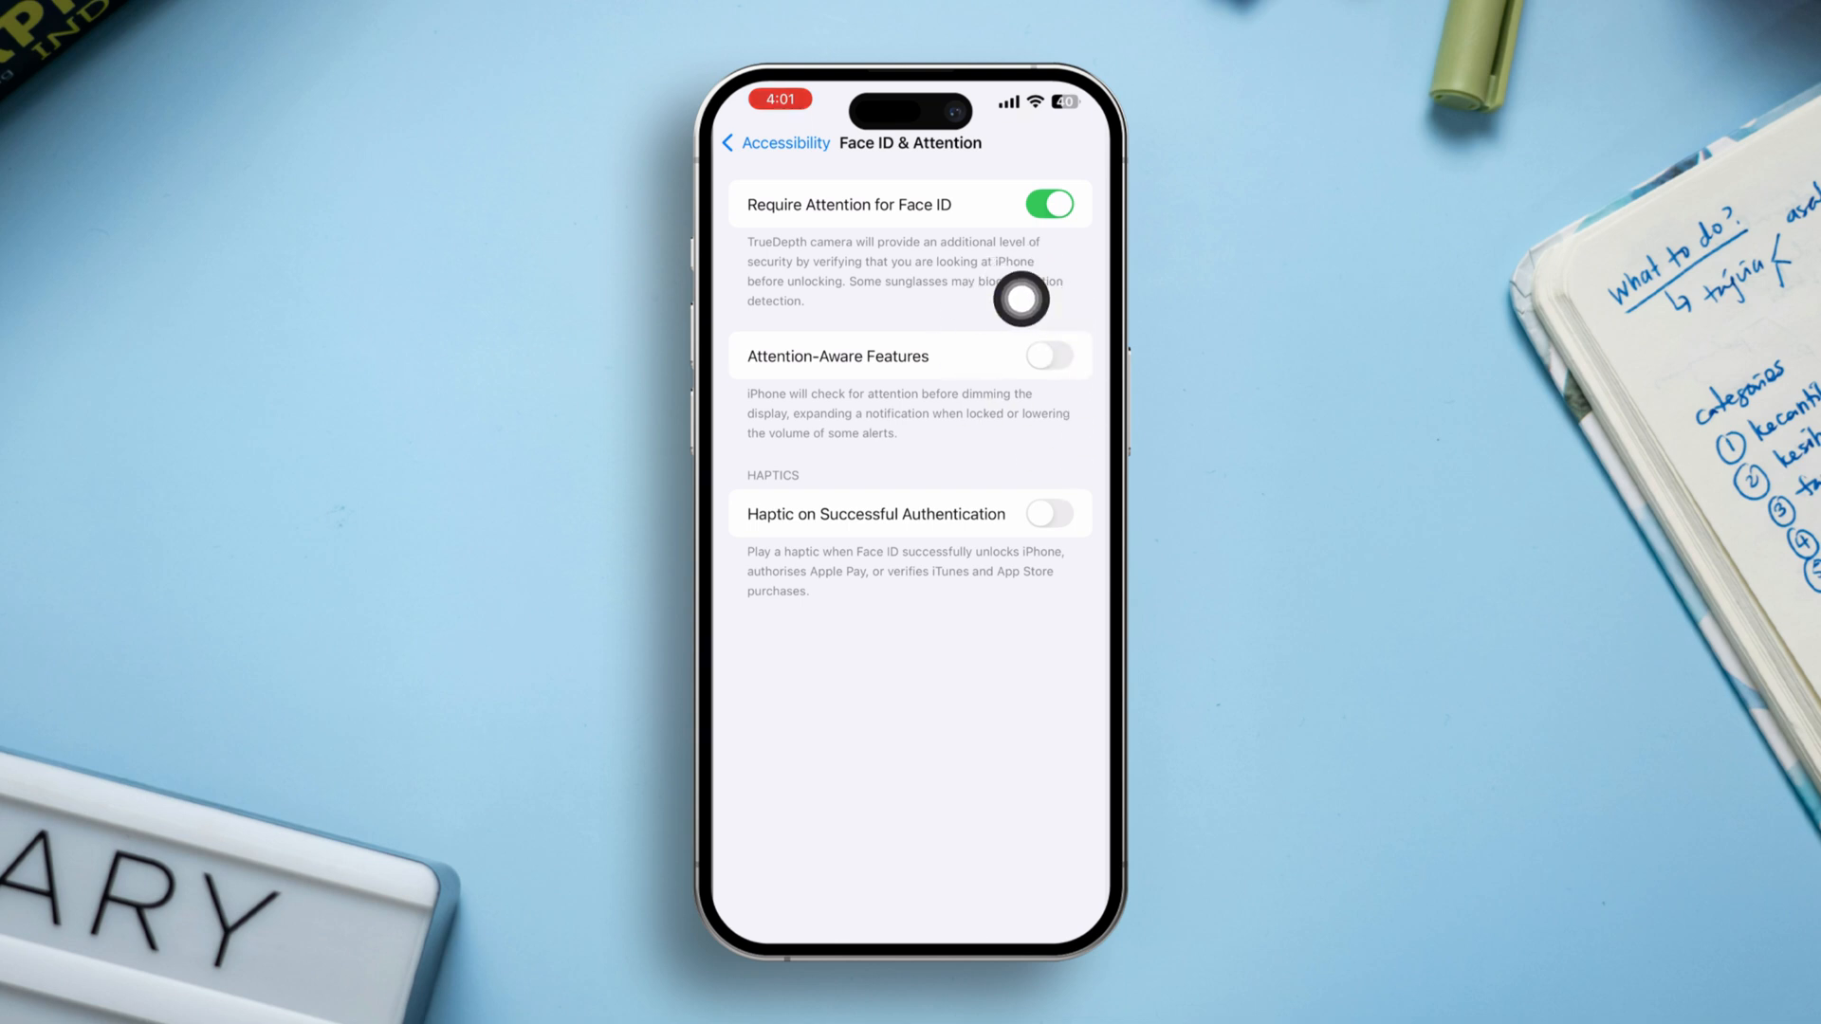
pyautogui.click(1047, 355)
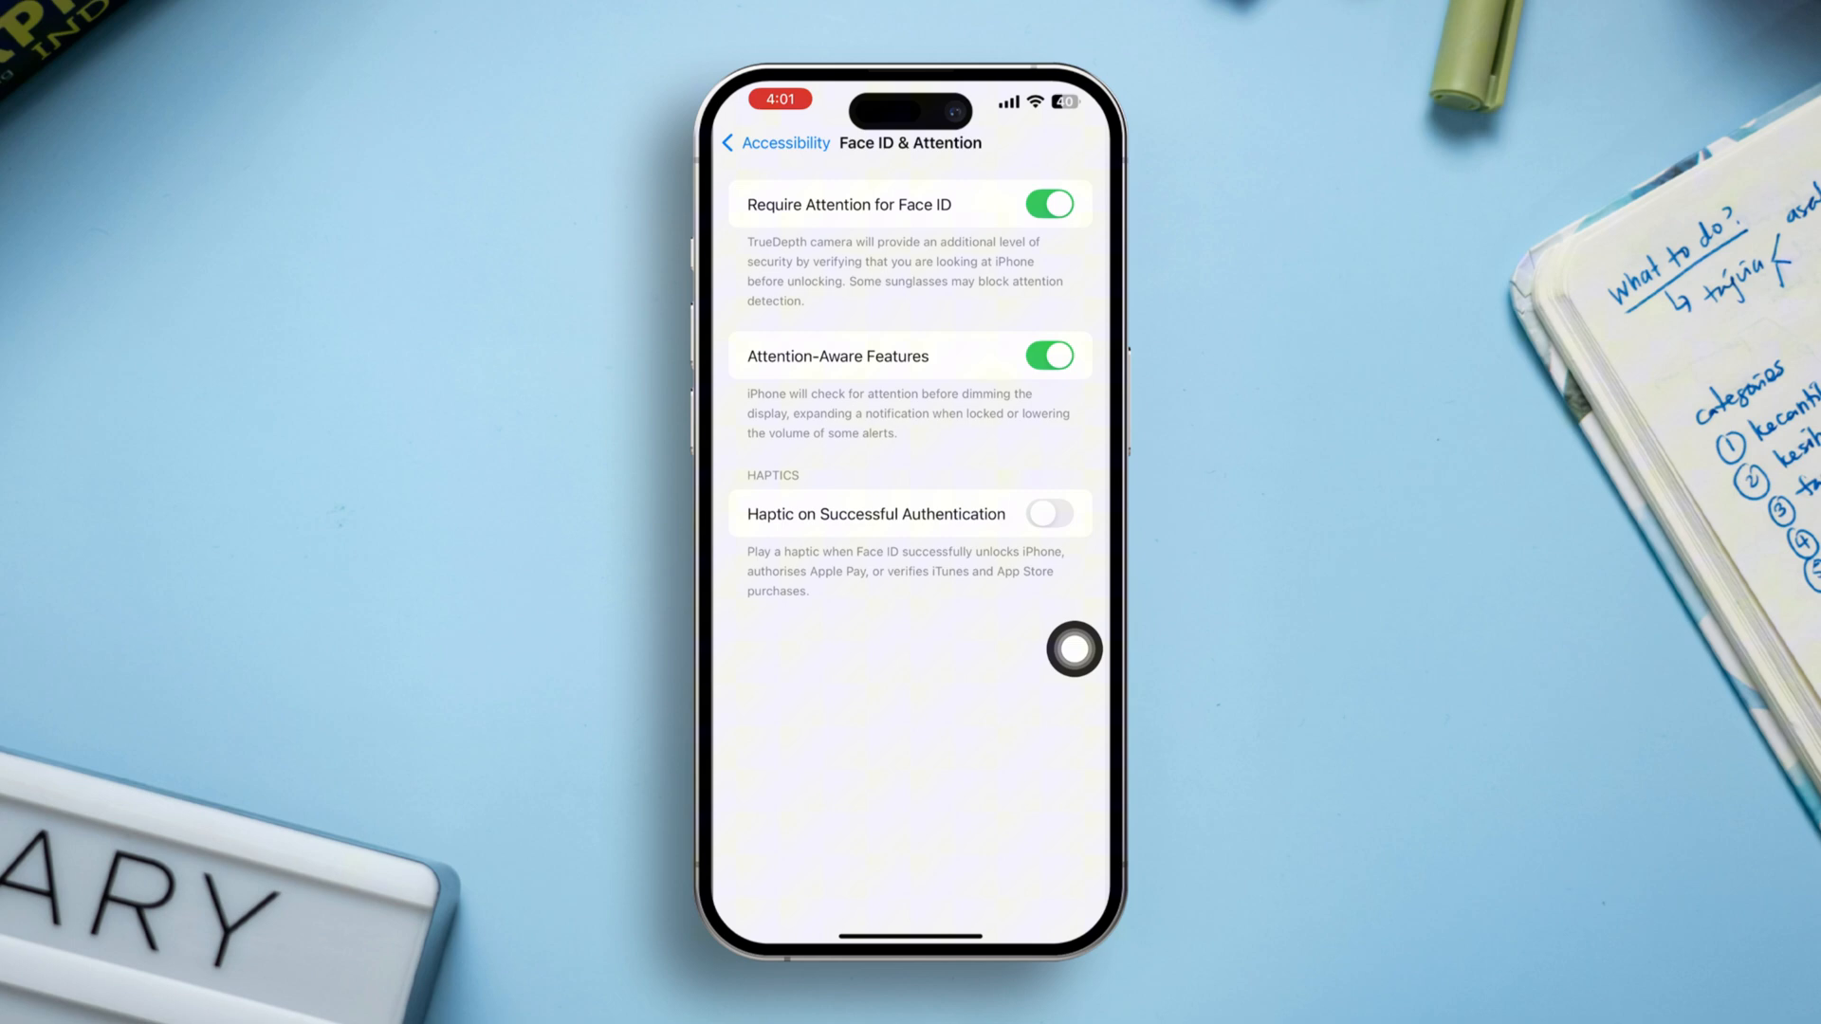
pyautogui.click(776, 142)
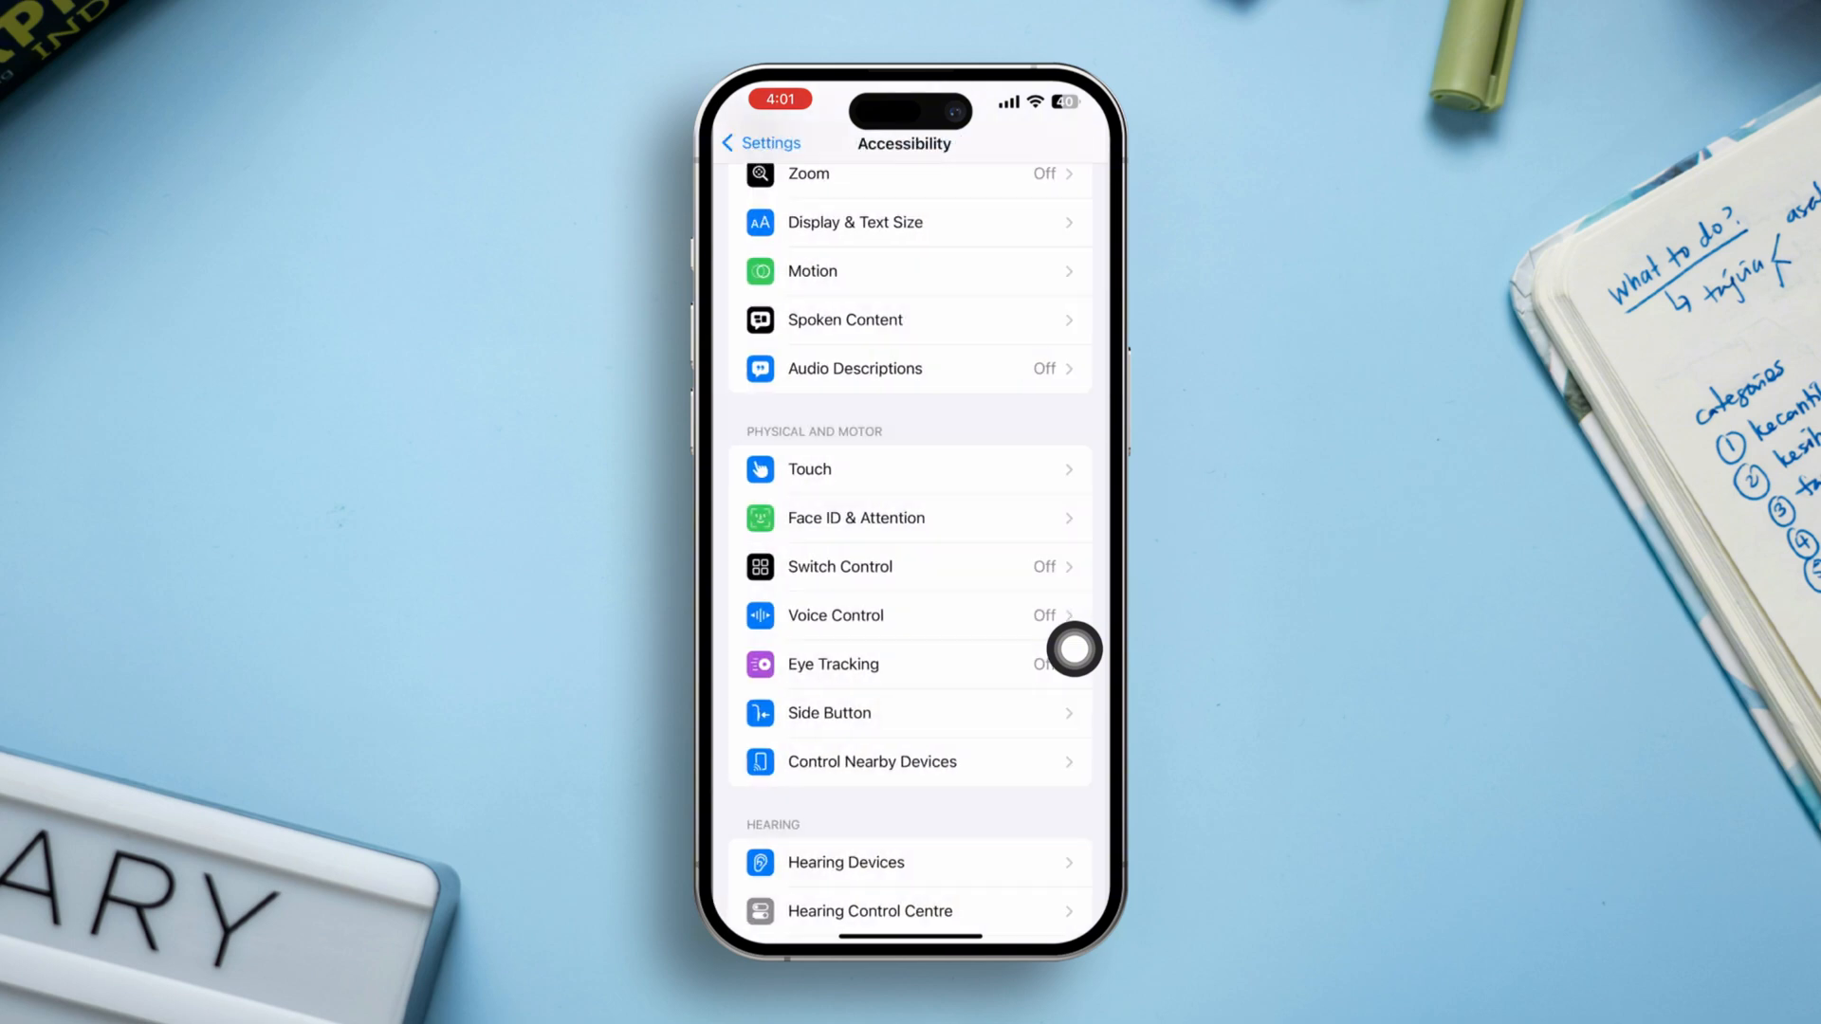
# - Search the App Store for 'check my device' and bring up its app page
pyautogui.click(761, 142)
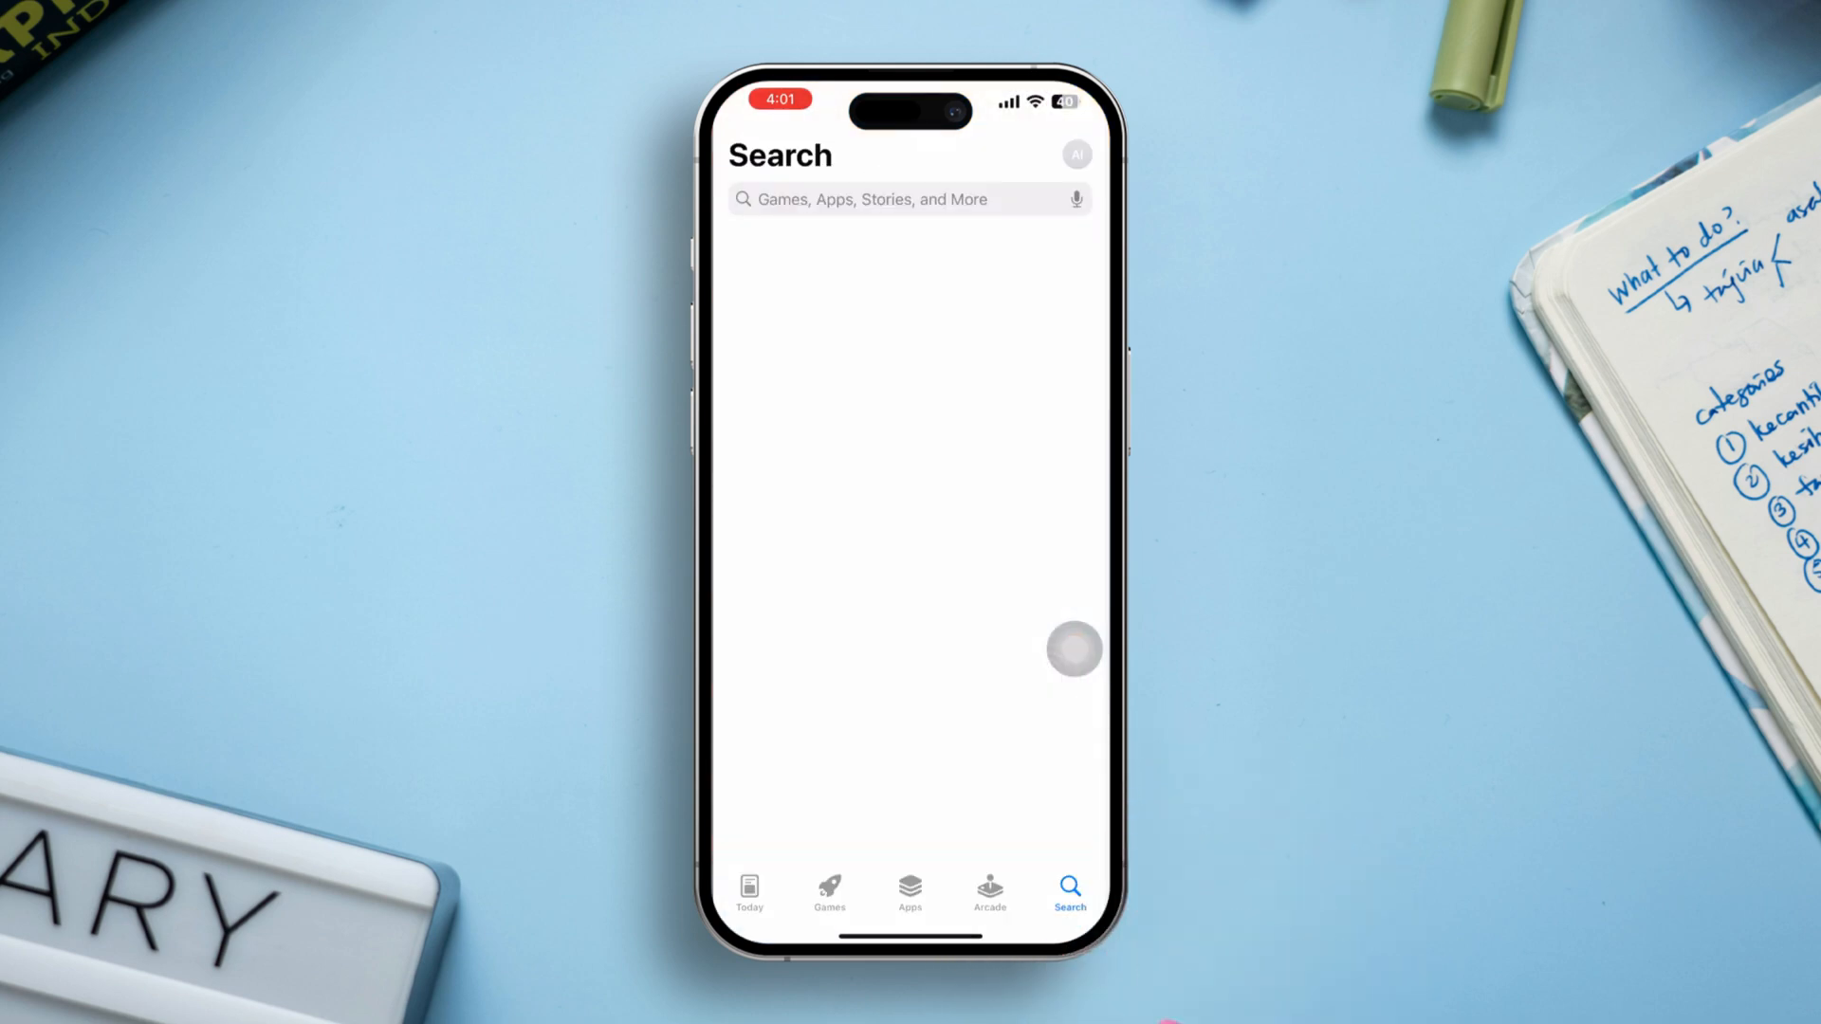
pyautogui.write('check my device')
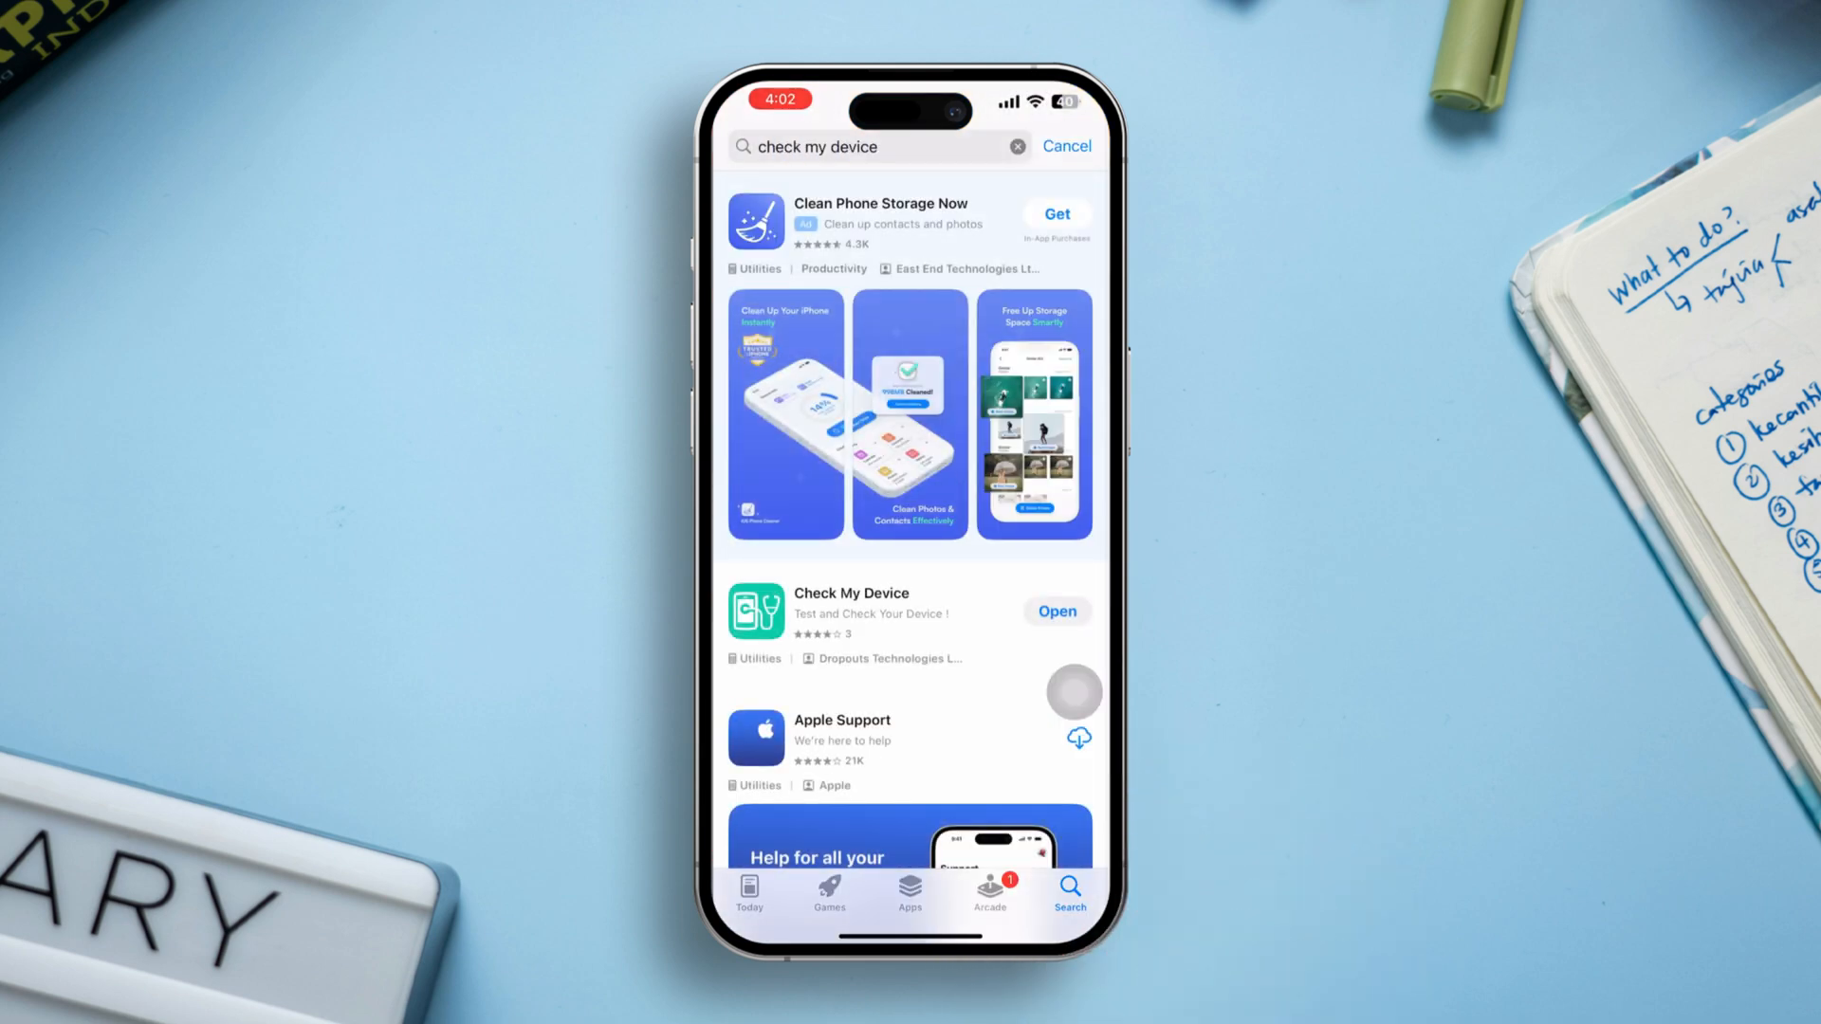
pyautogui.click(852, 609)
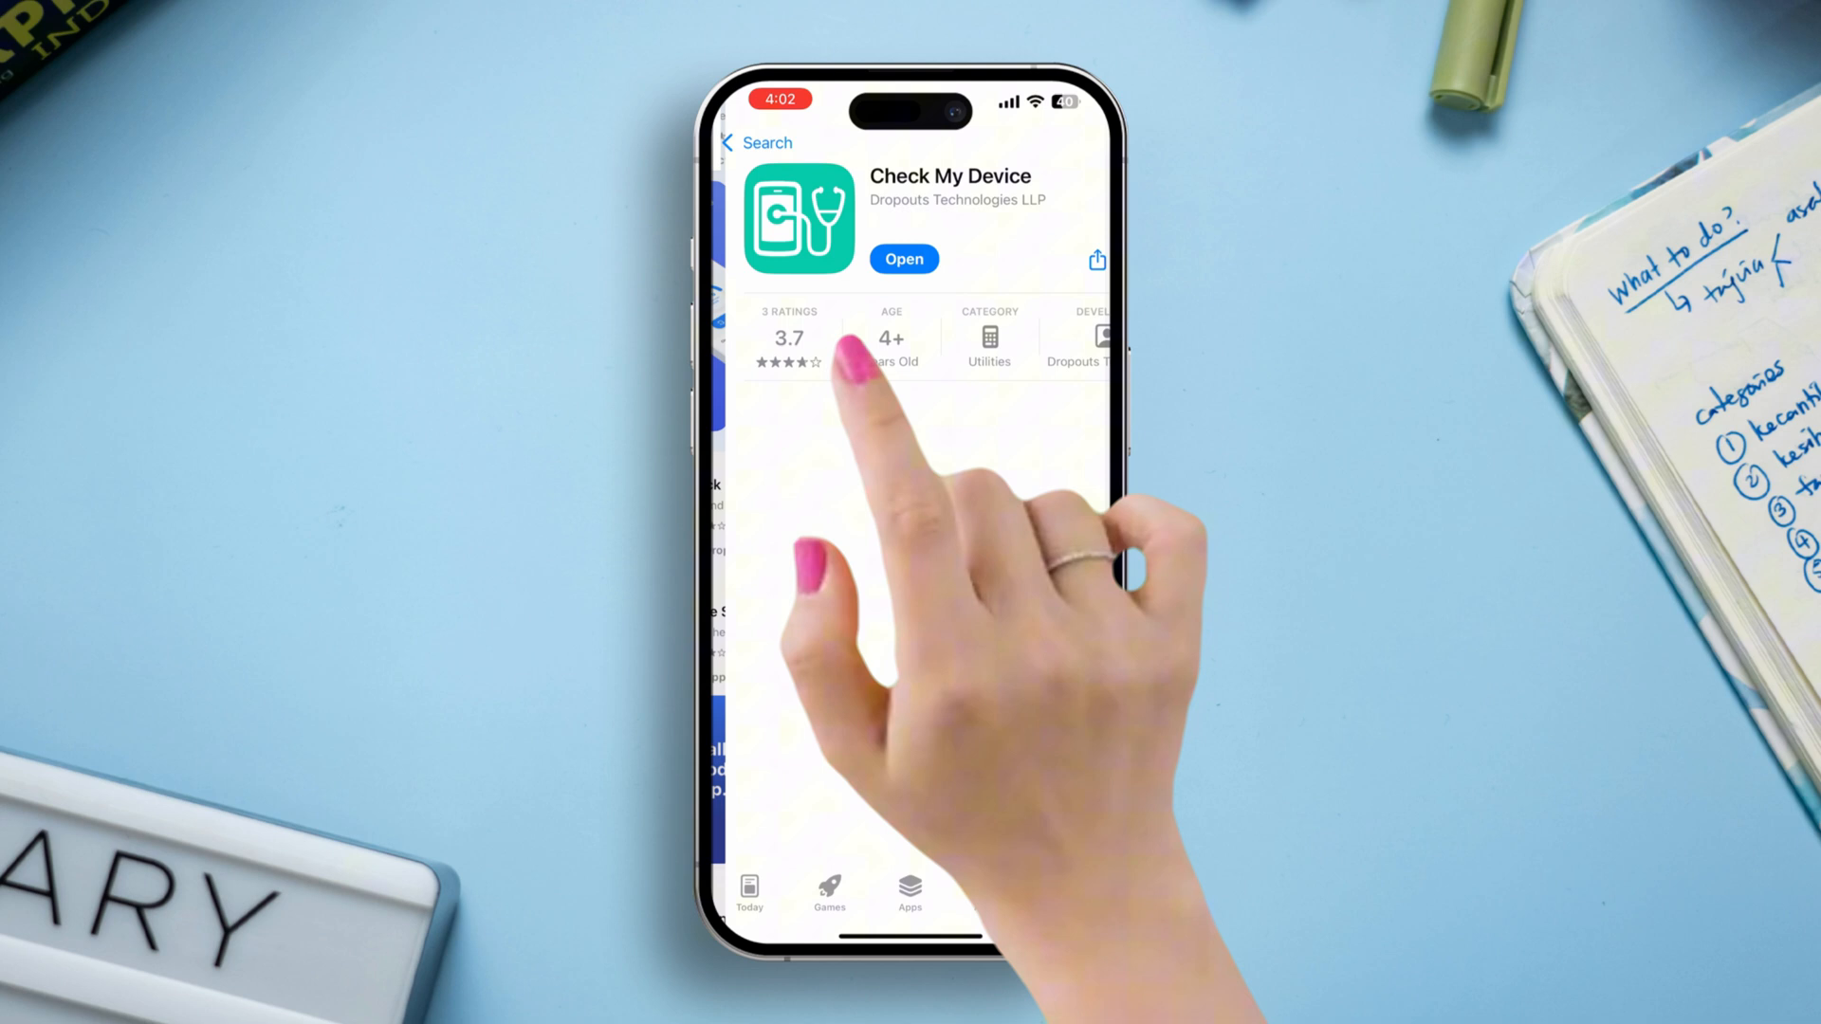
# - Launch Check My Device, run the Face ID Test under Sensor and mark it Pass
pyautogui.click(903, 259)
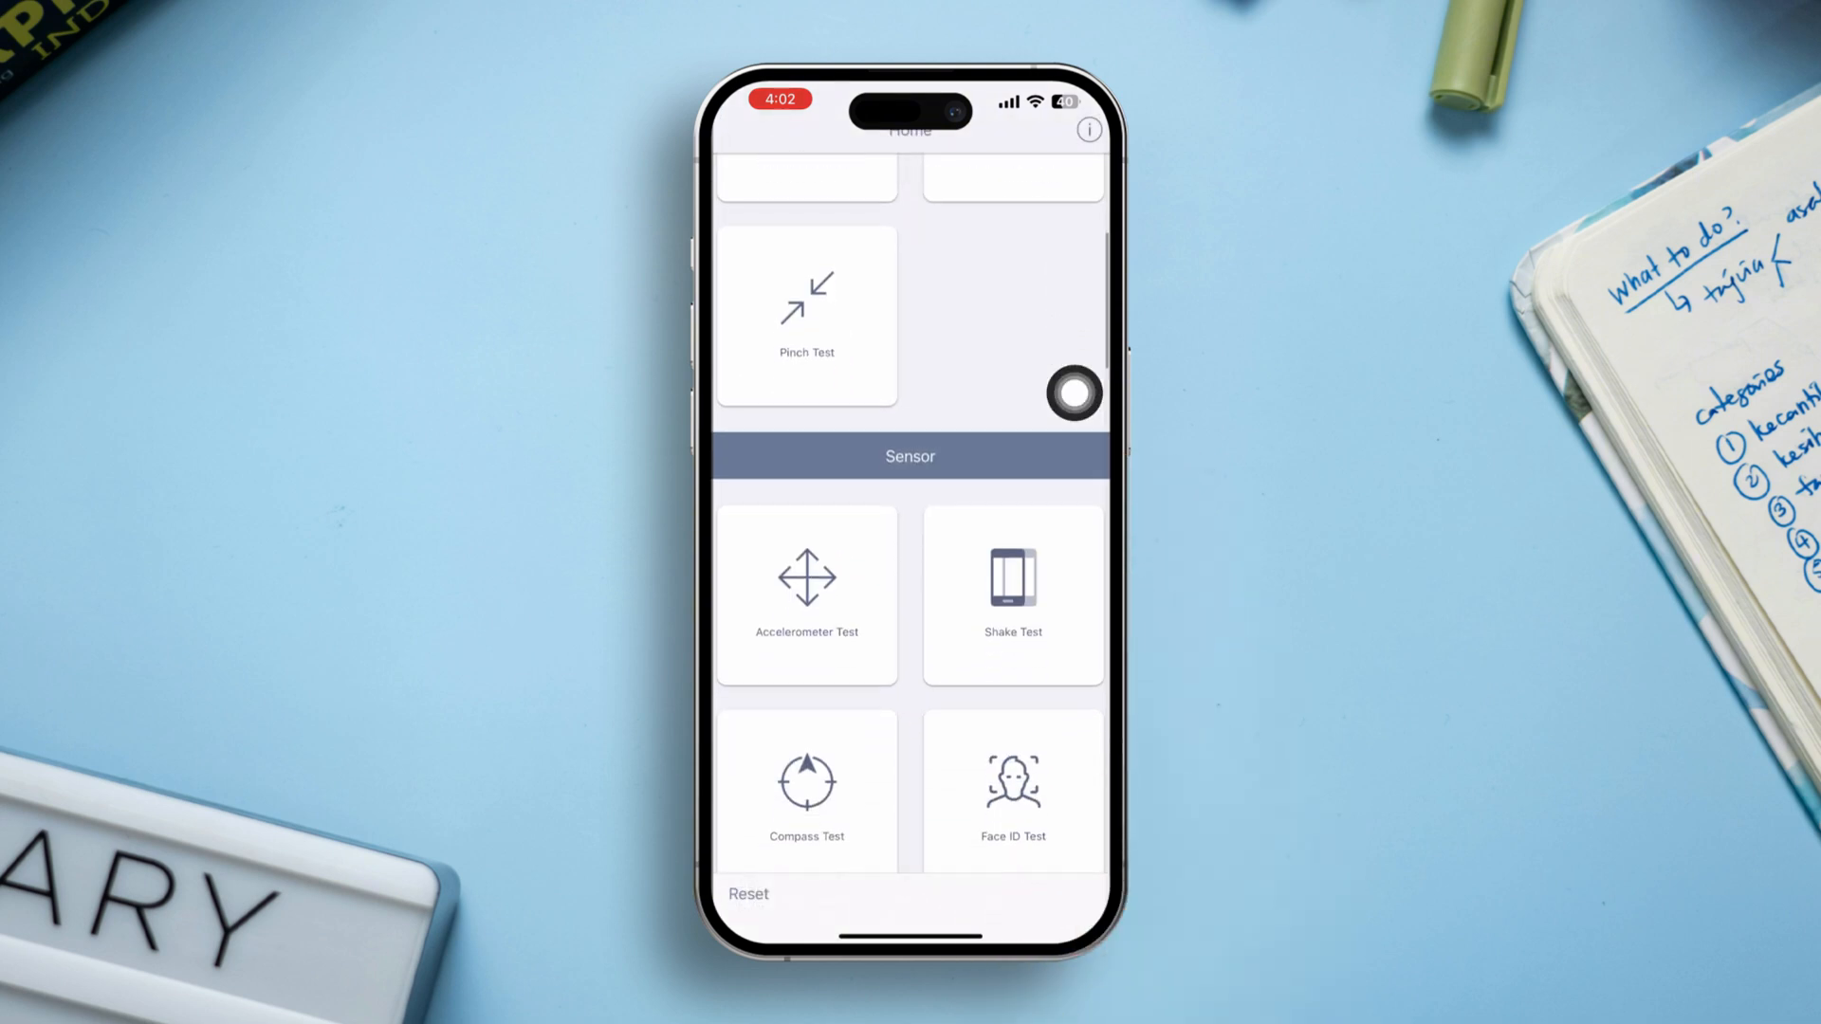
pyautogui.scroll(-3)
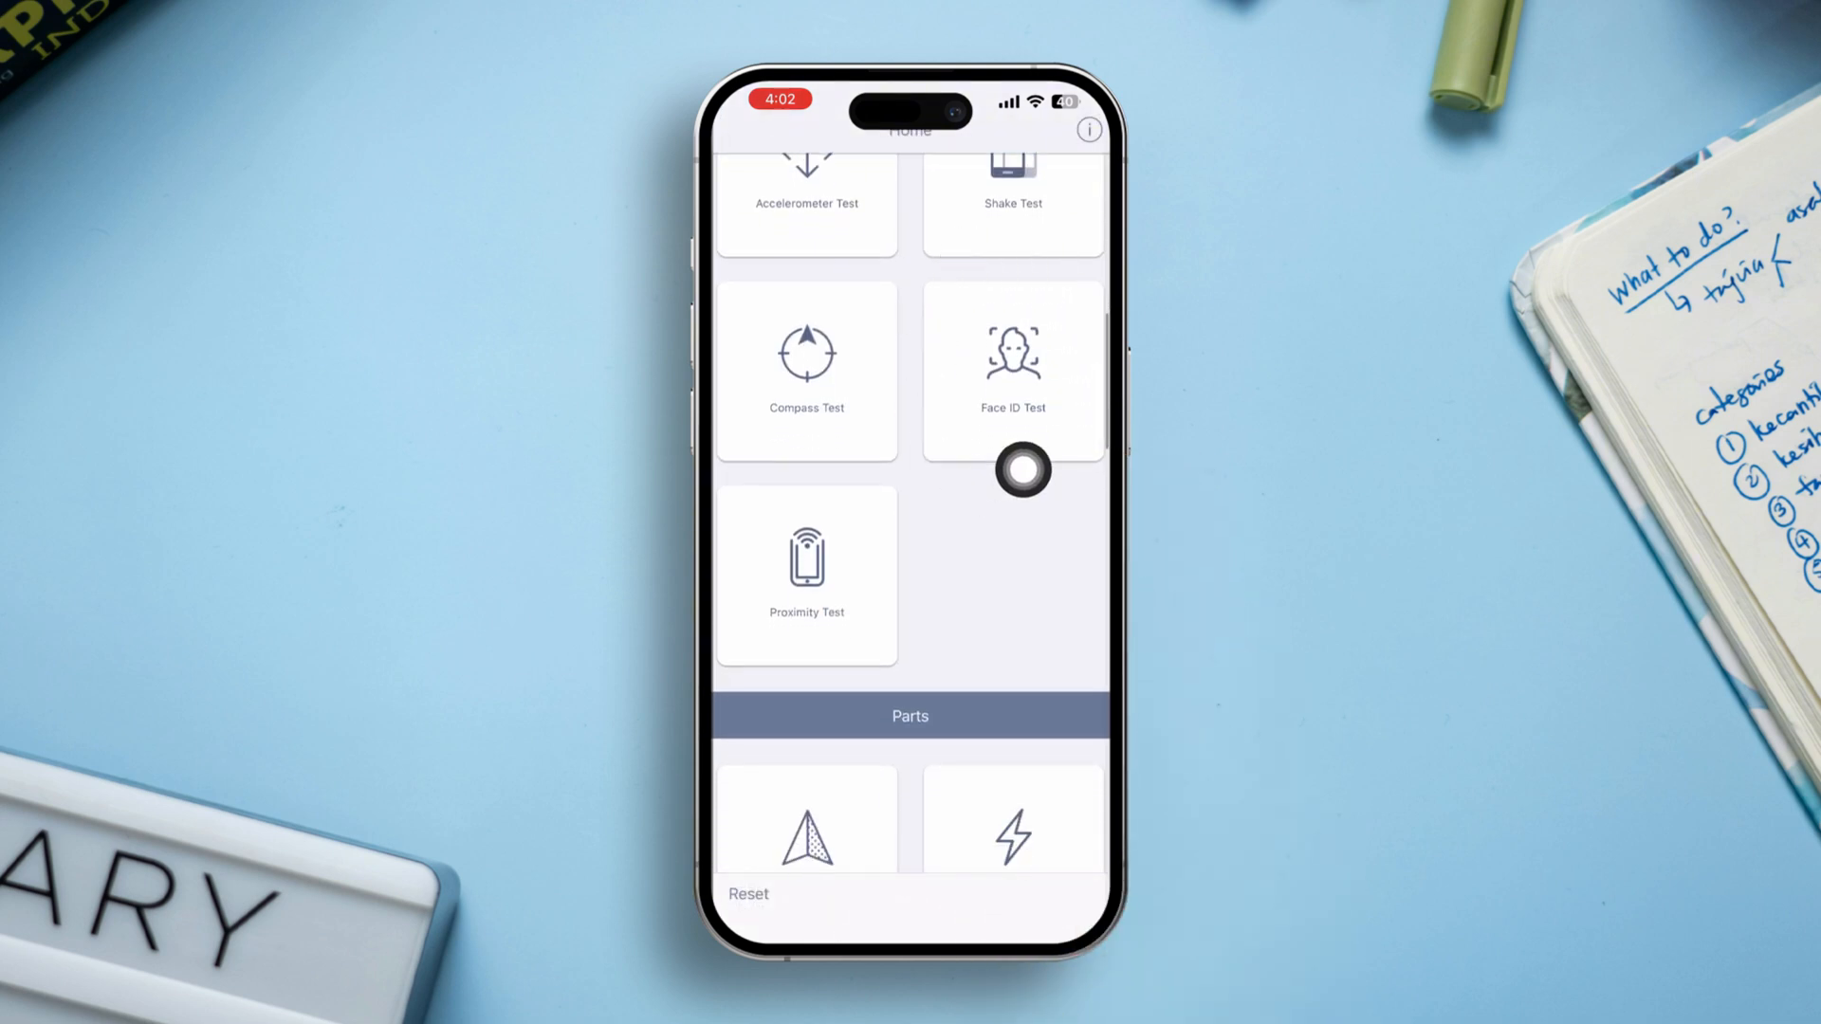
pyautogui.click(1011, 370)
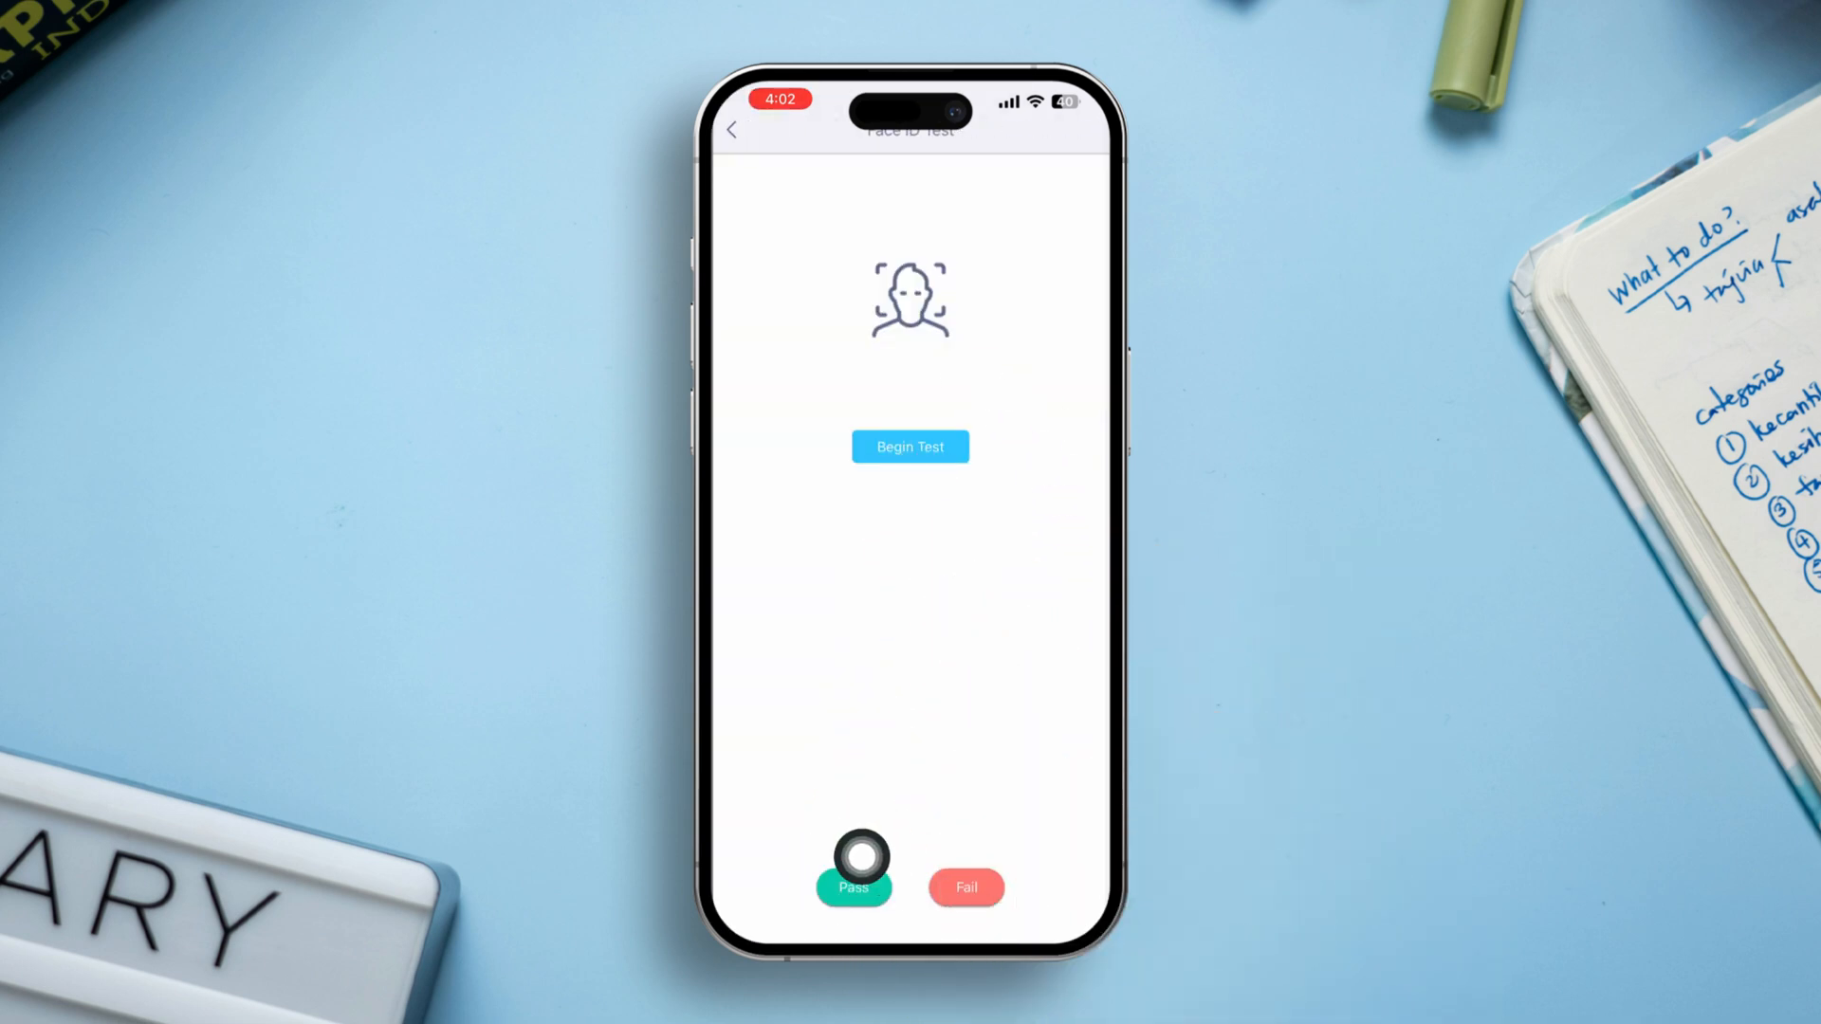
pyautogui.click(852, 888)
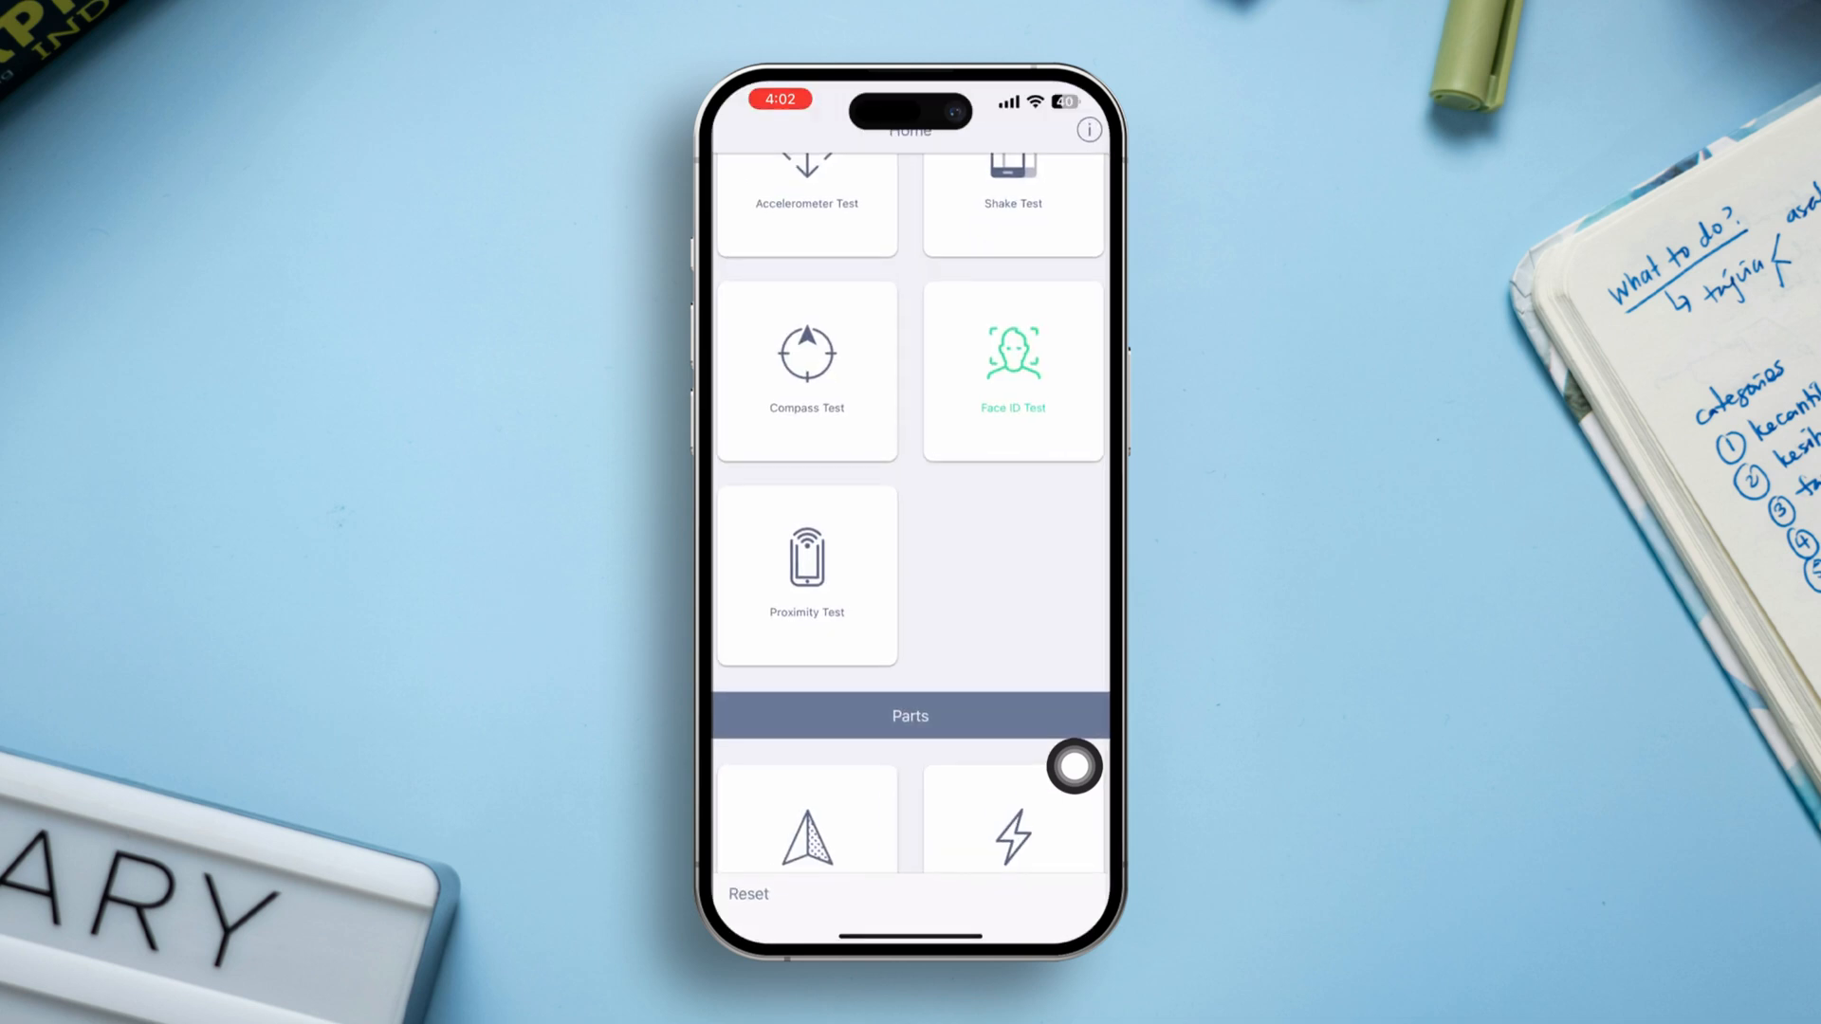
pyautogui.moveTo(1073, 548)
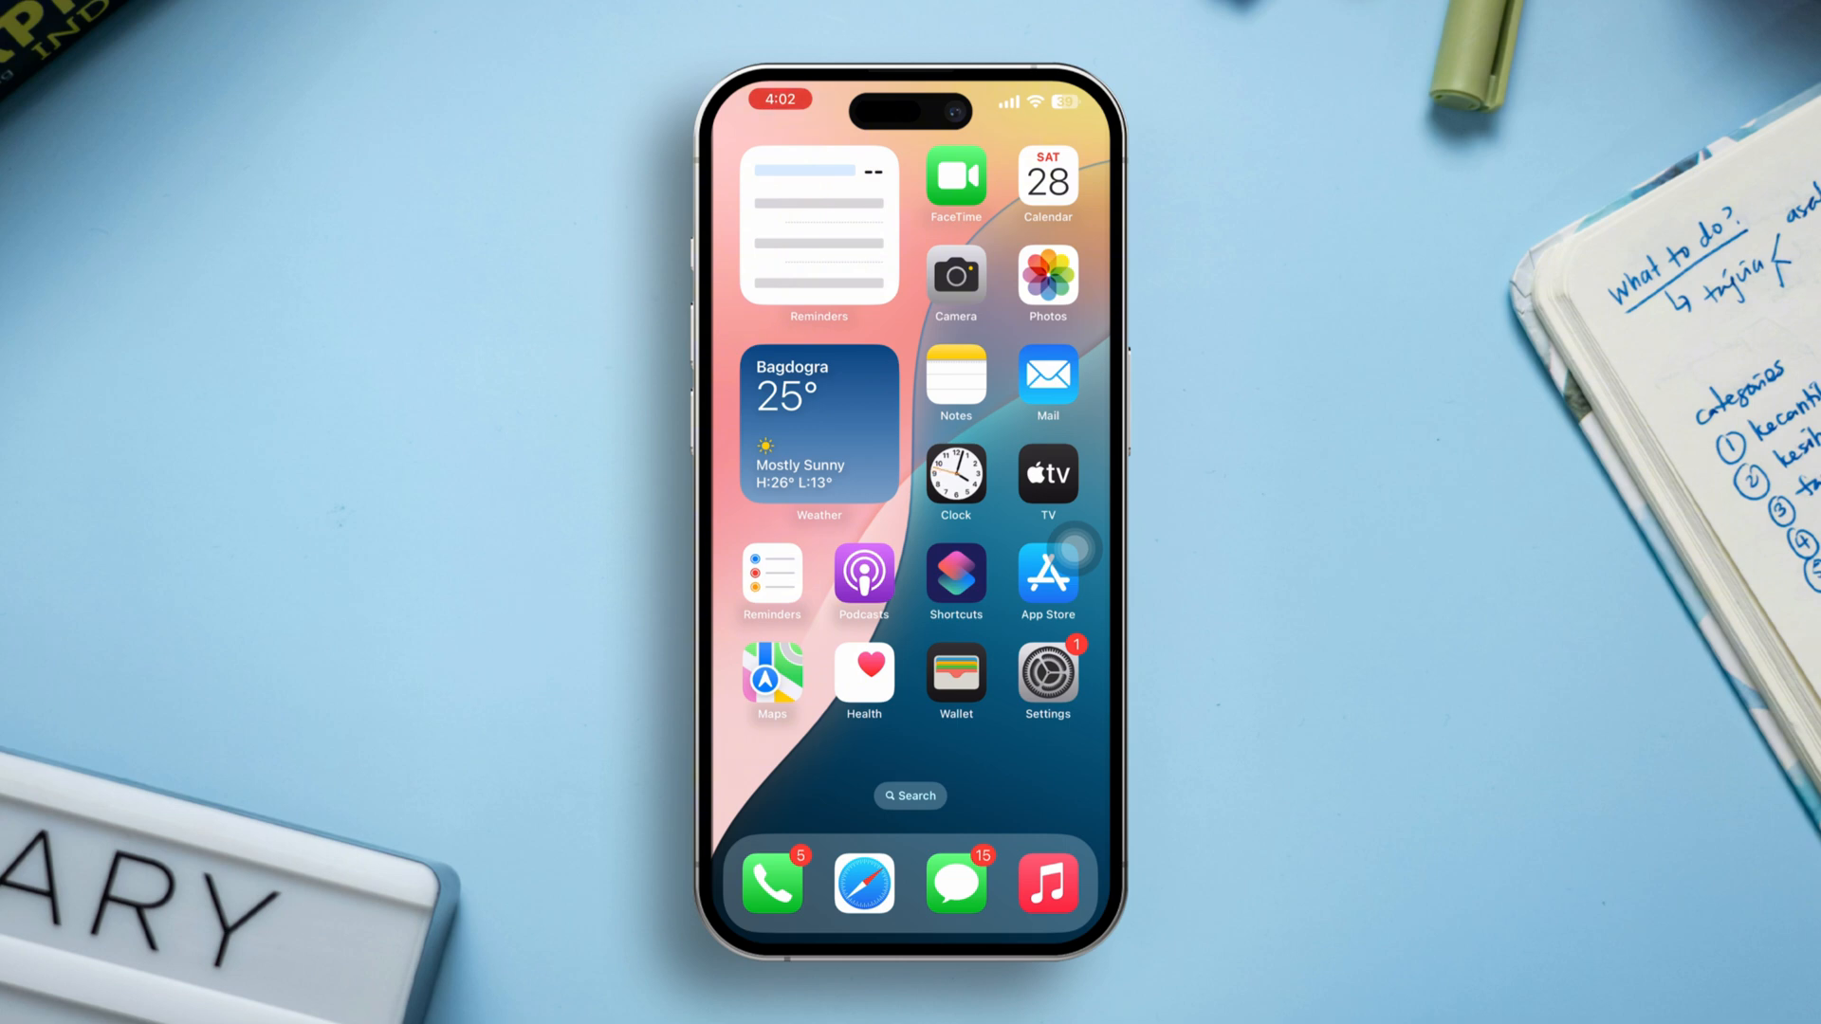
# - Reach Face ID & Passcode and start Set Up Face ID through Get Started
pyautogui.click(1048, 679)
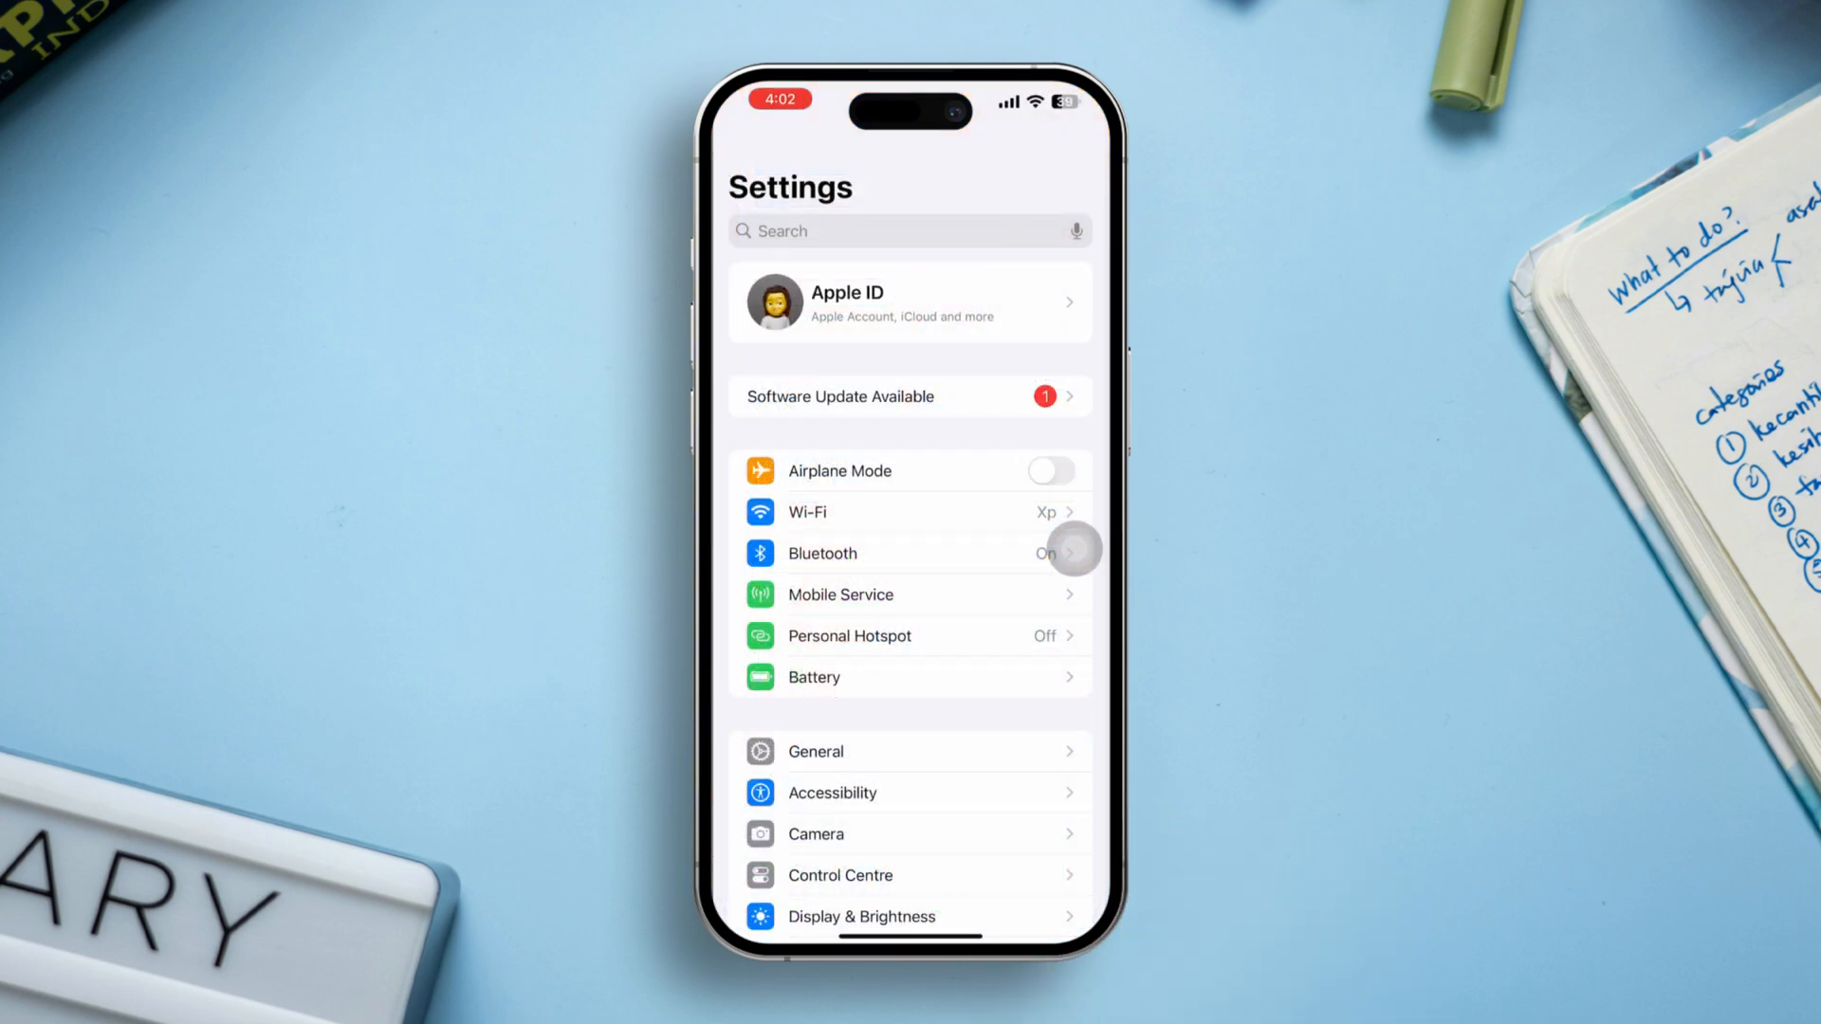
pyautogui.scroll(-3)
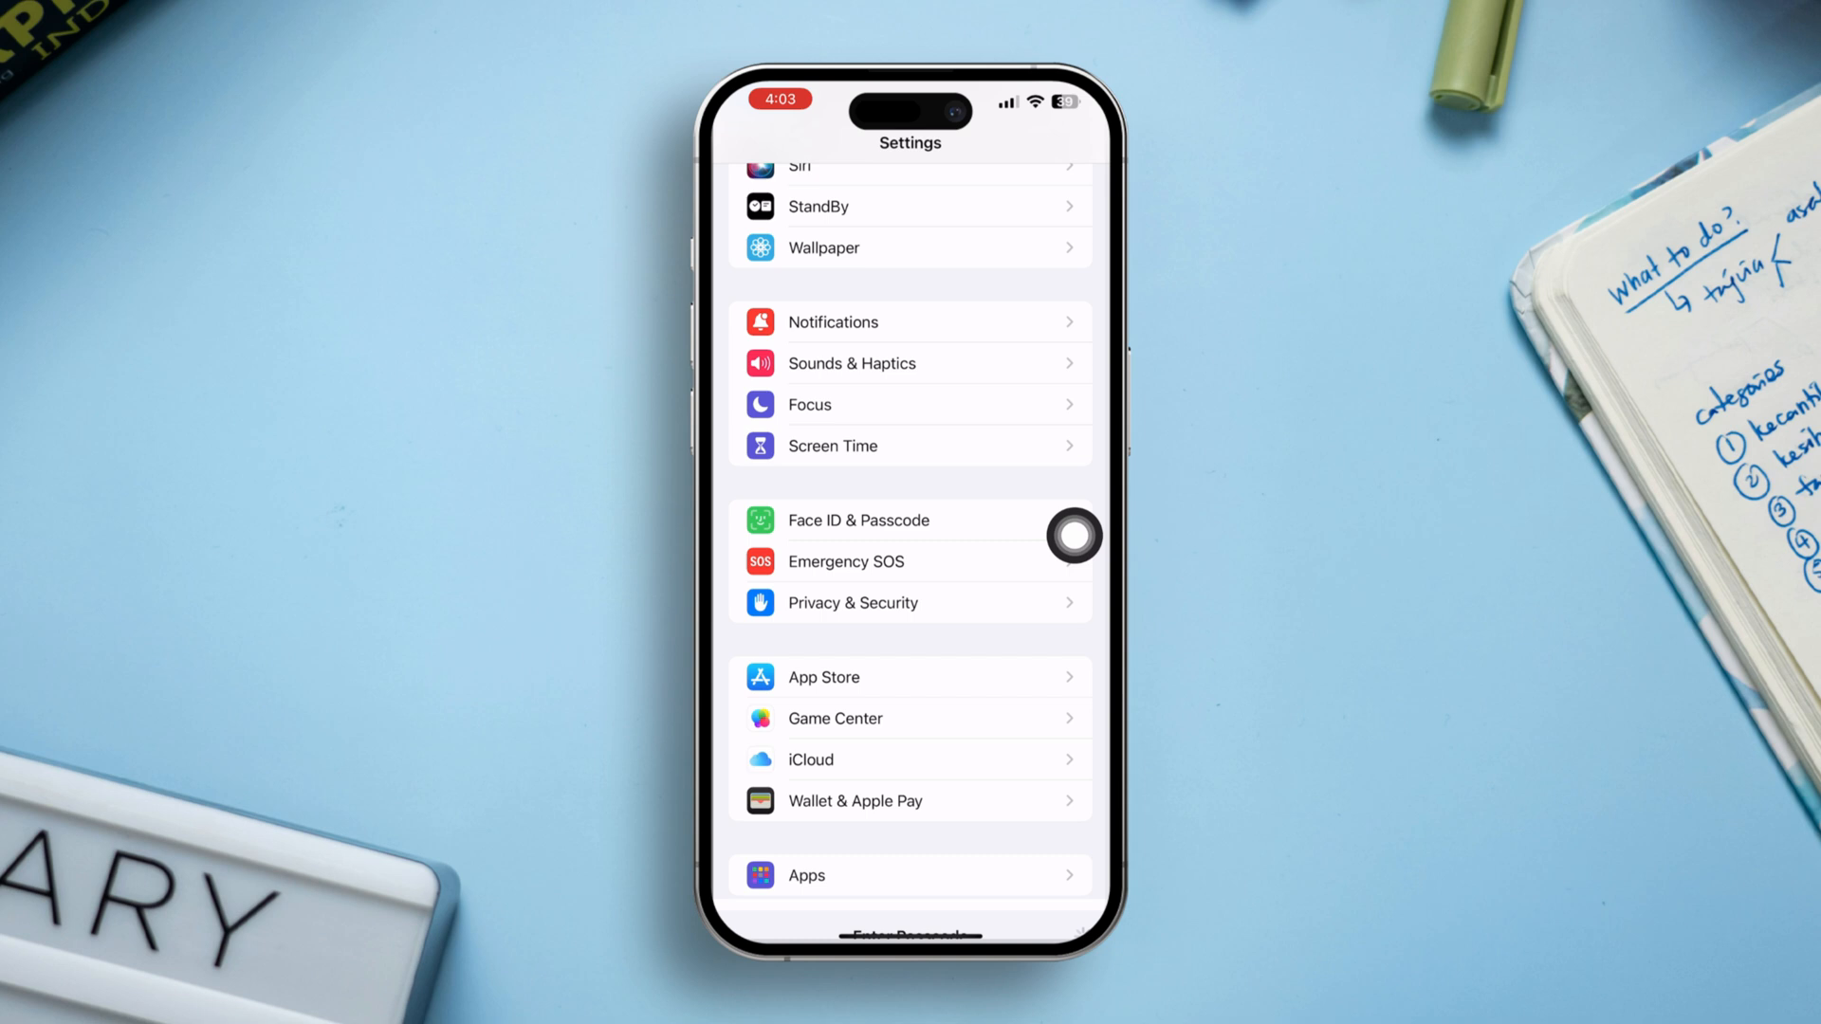
pyautogui.click(857, 520)
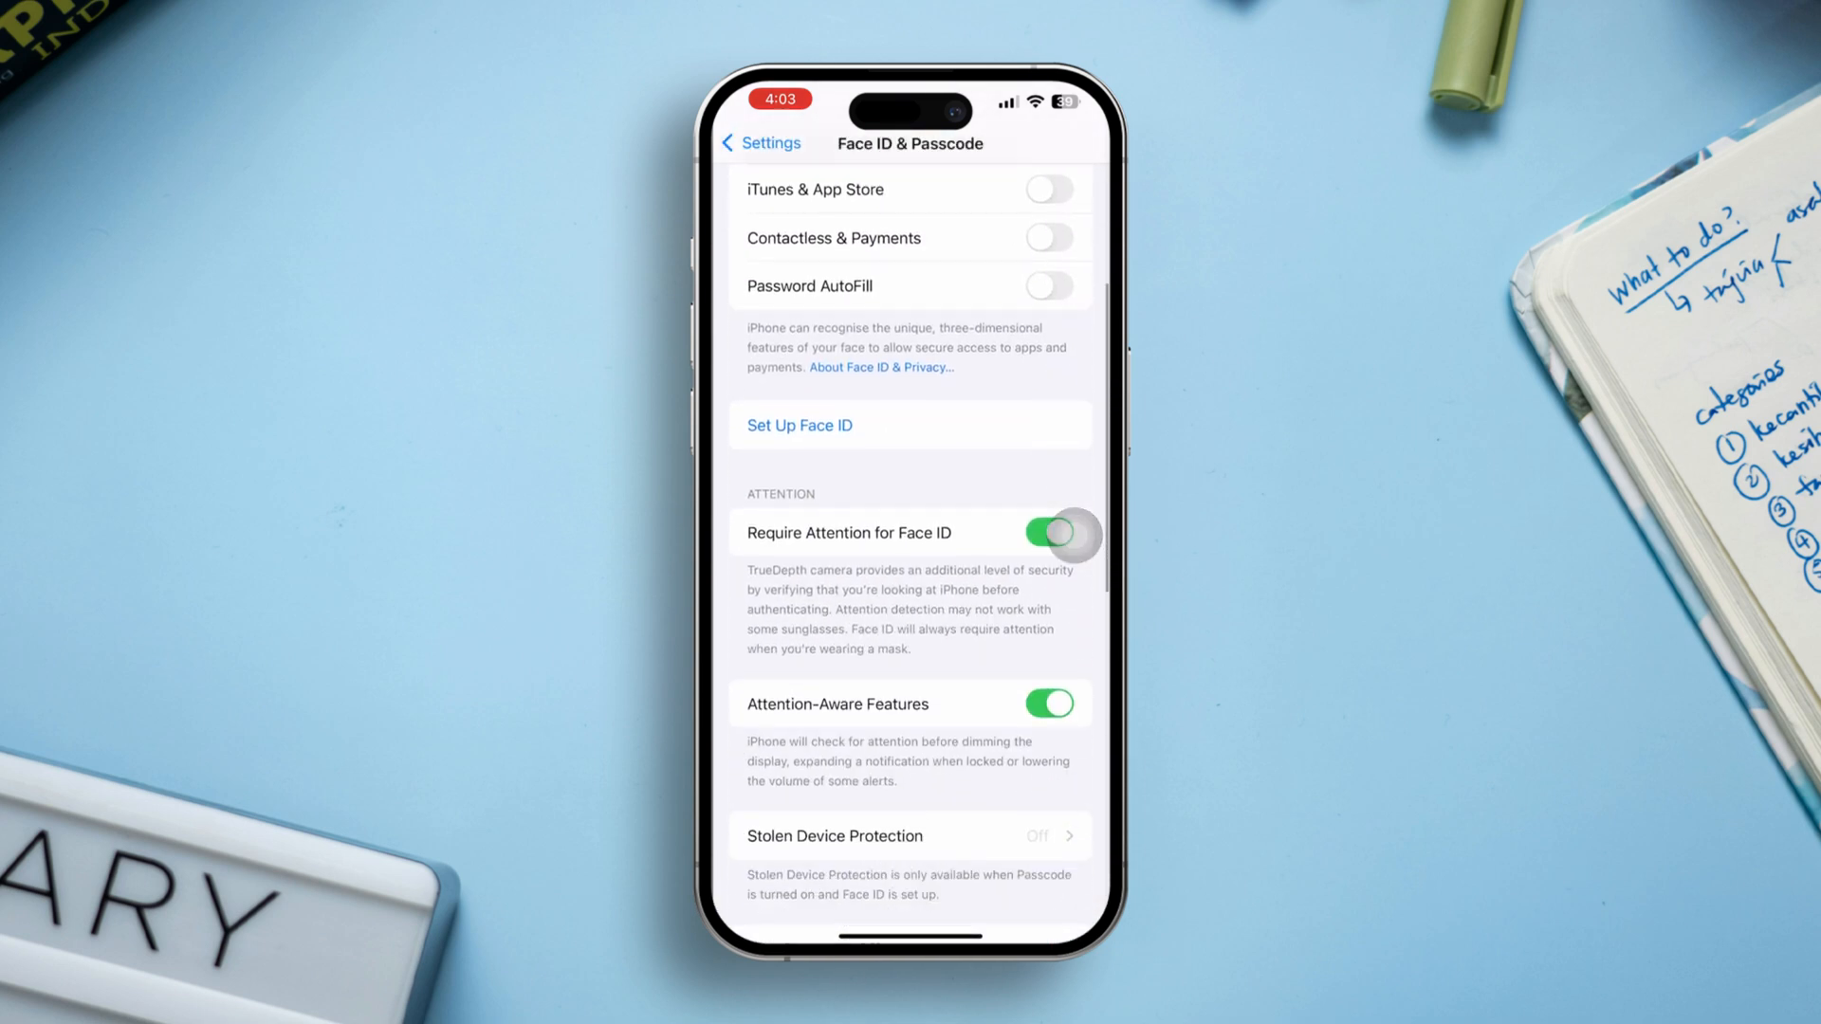
pyautogui.scroll(-3)
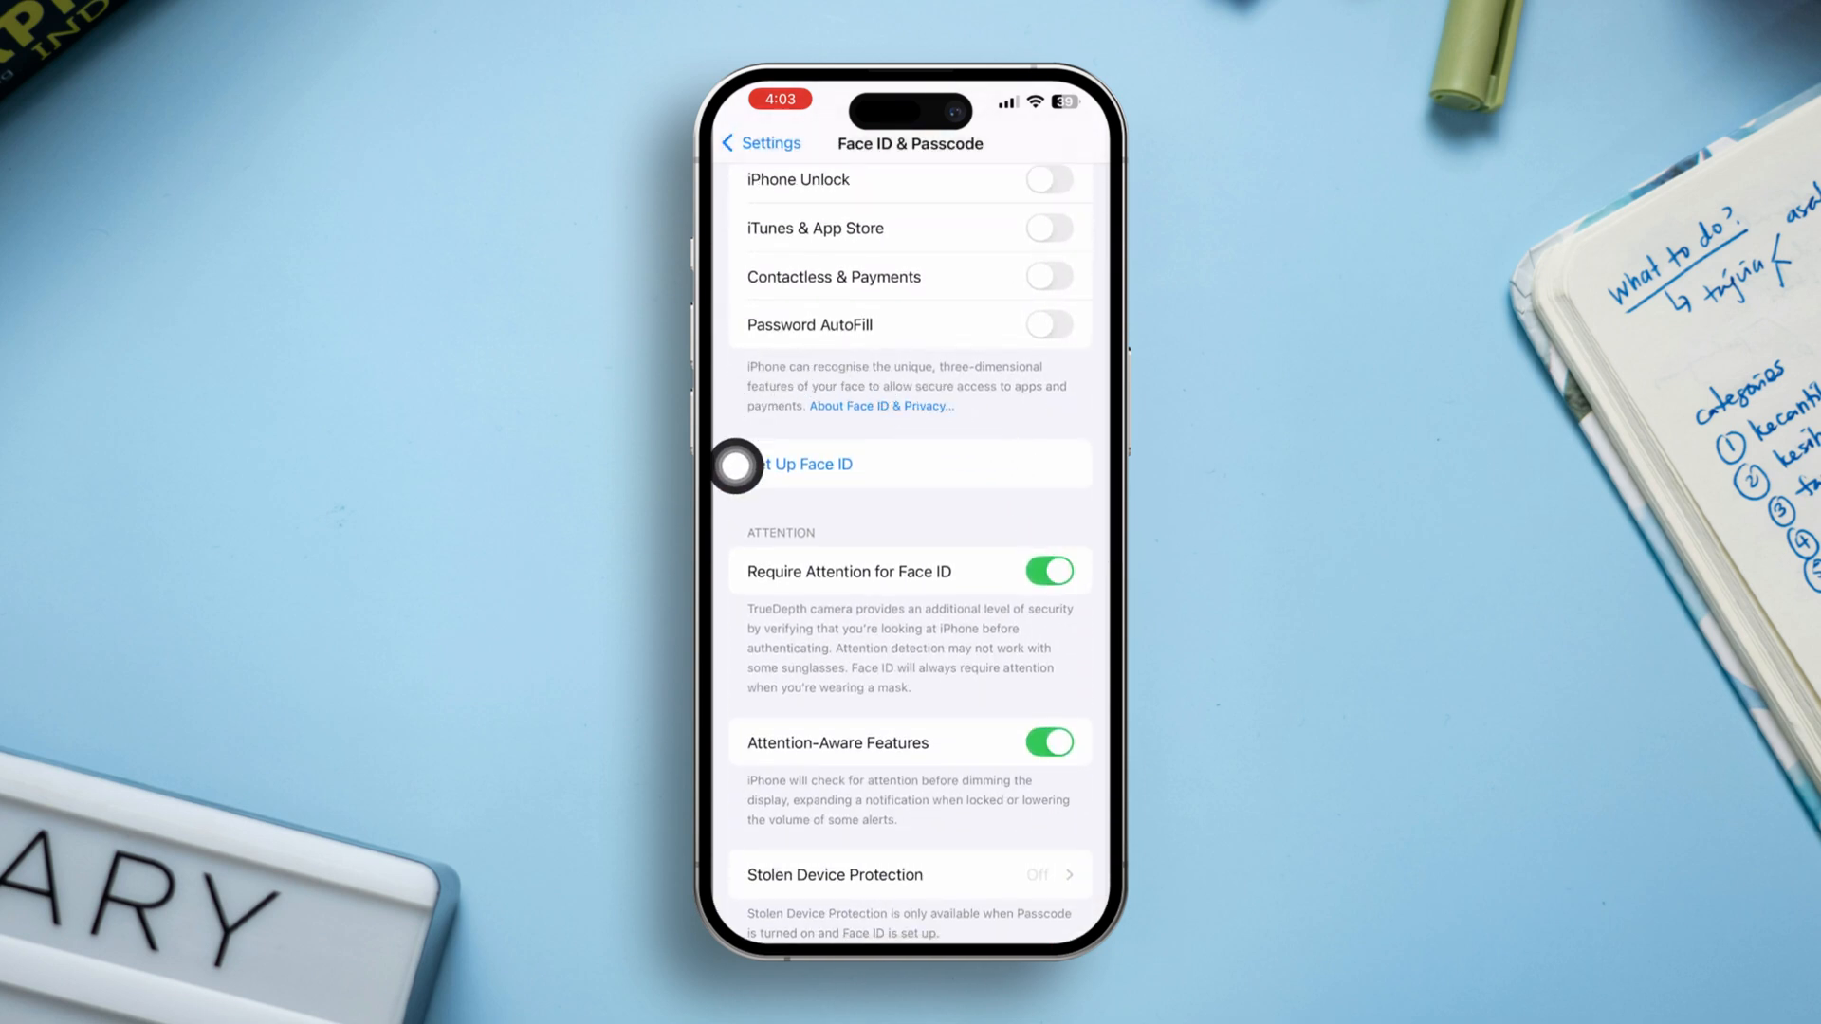
pyautogui.click(808, 463)
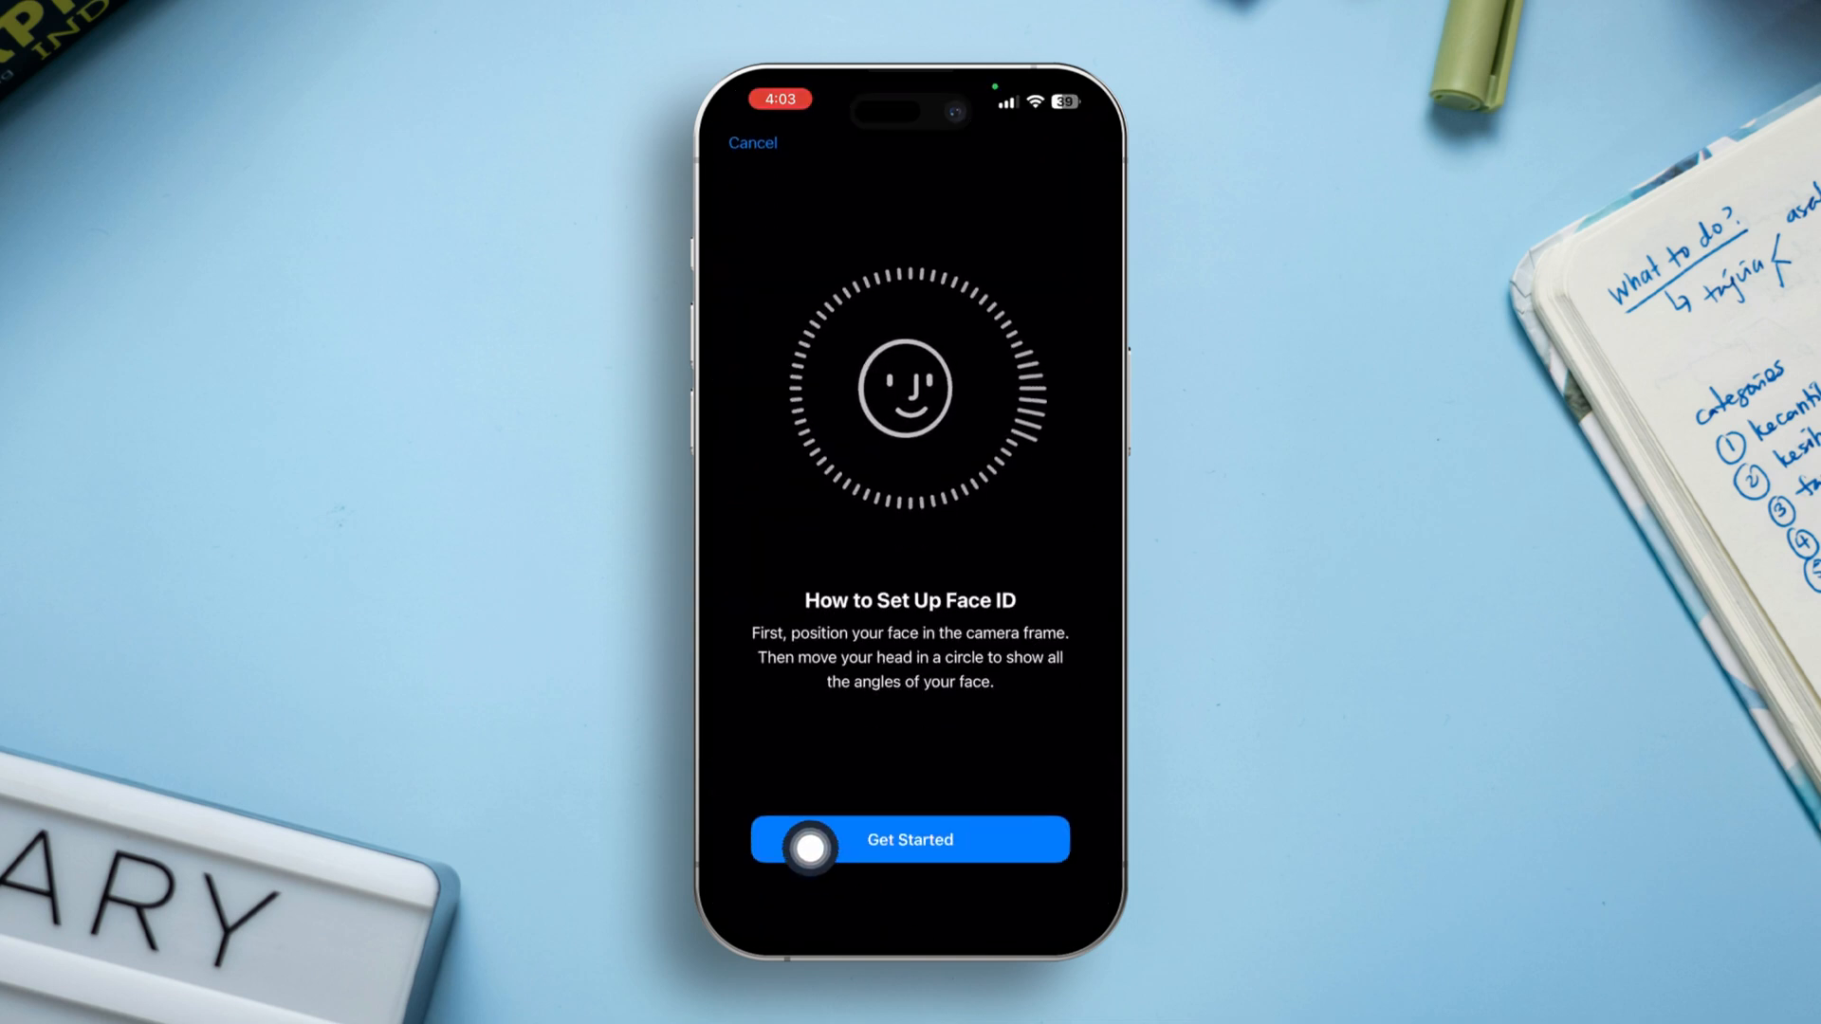
pyautogui.click(909, 841)
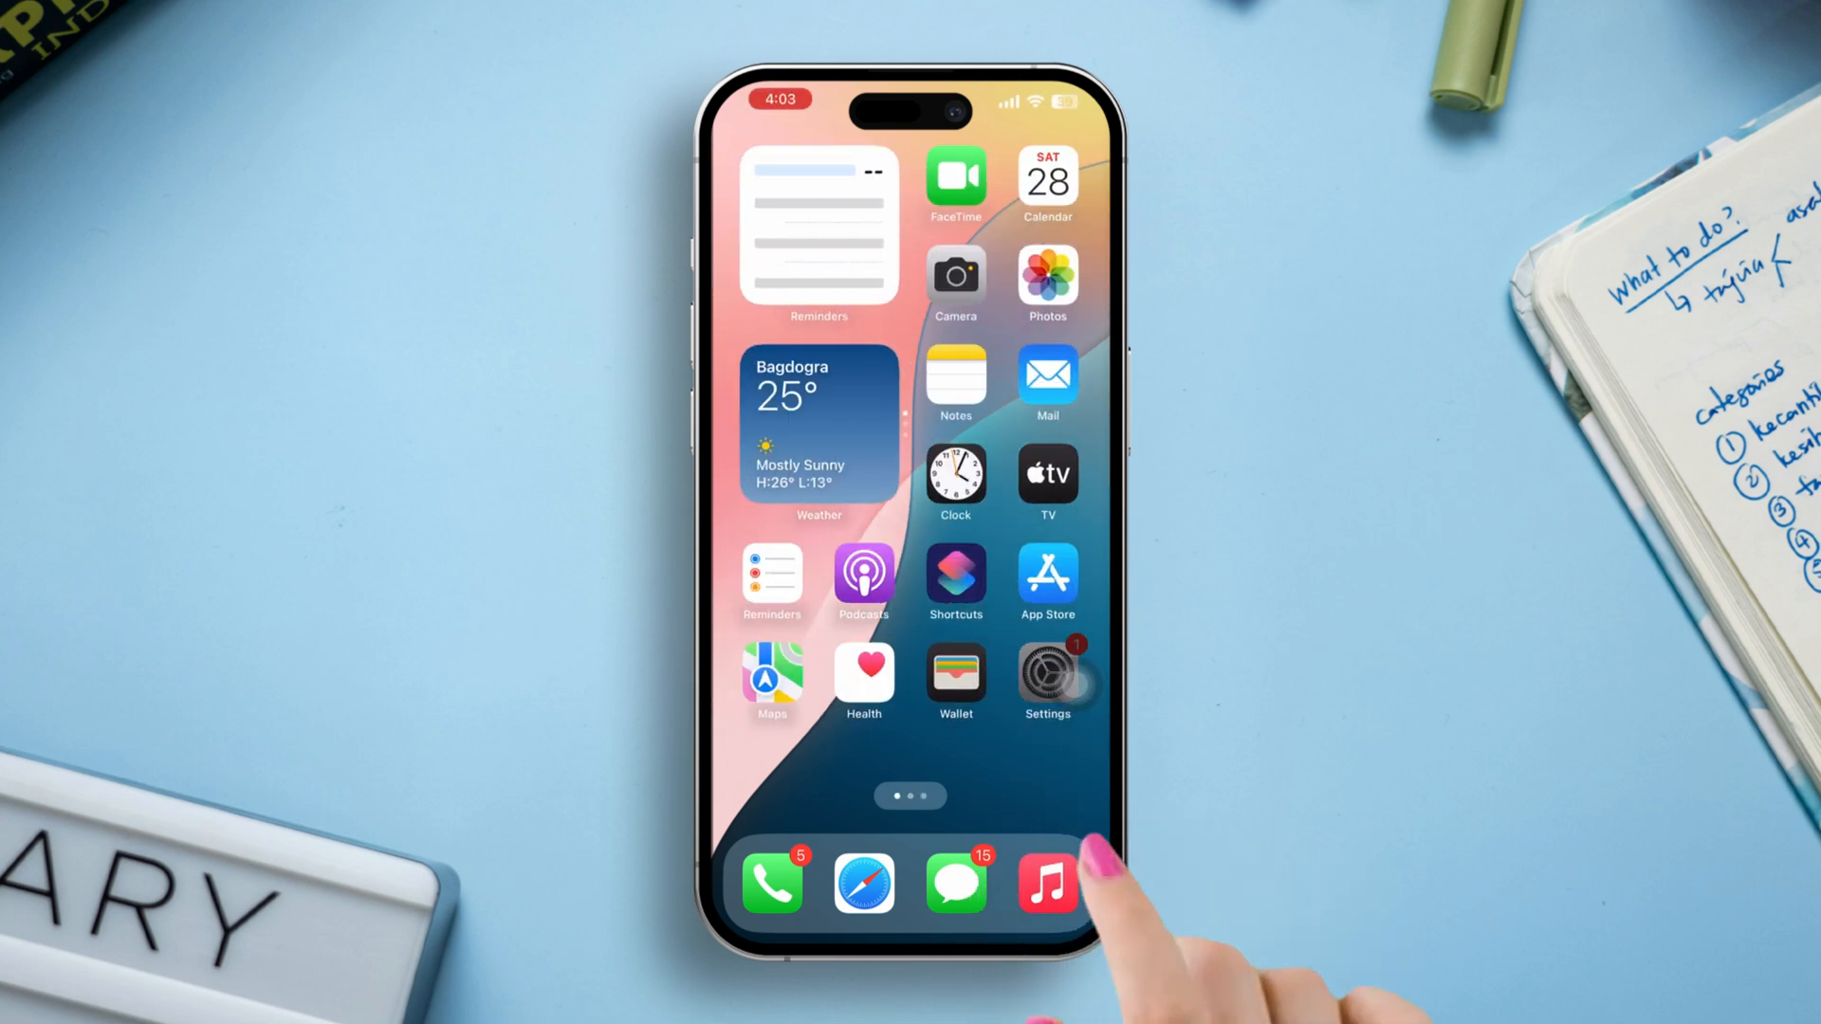
# - Reopen Settings and go to the General page
pyautogui.click(1044, 683)
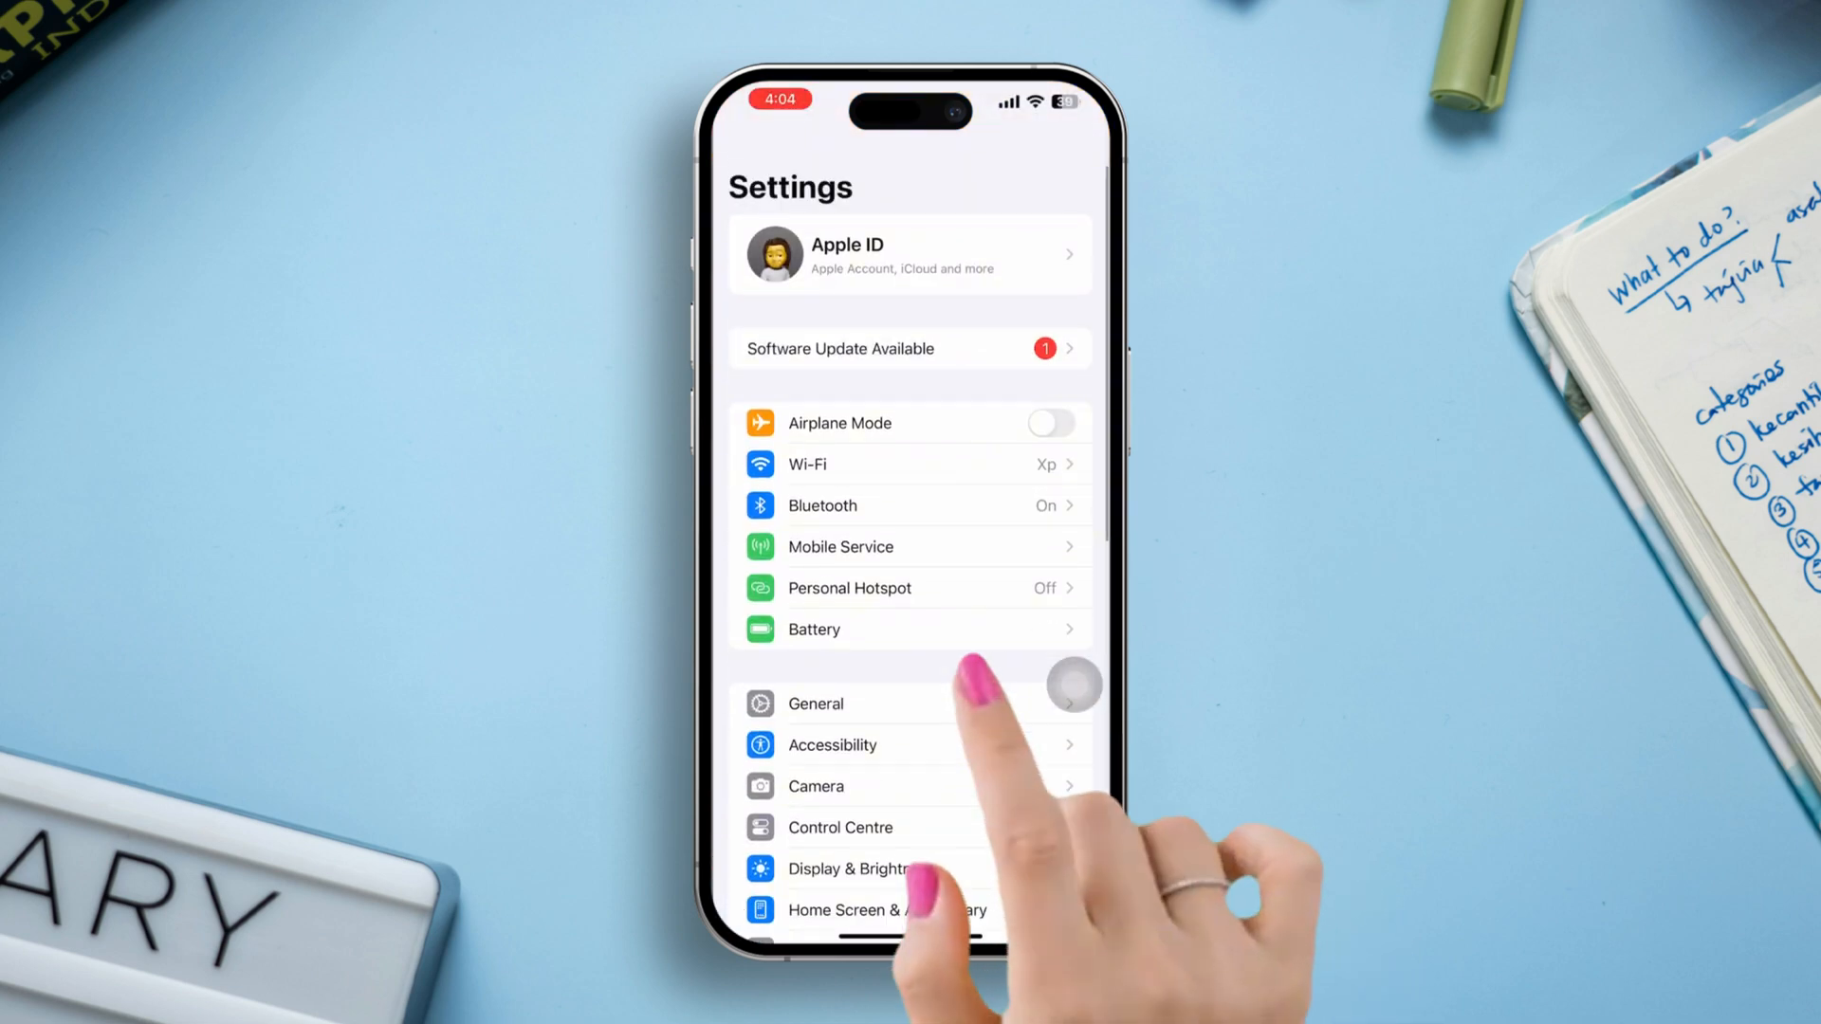
pyautogui.click(814, 702)
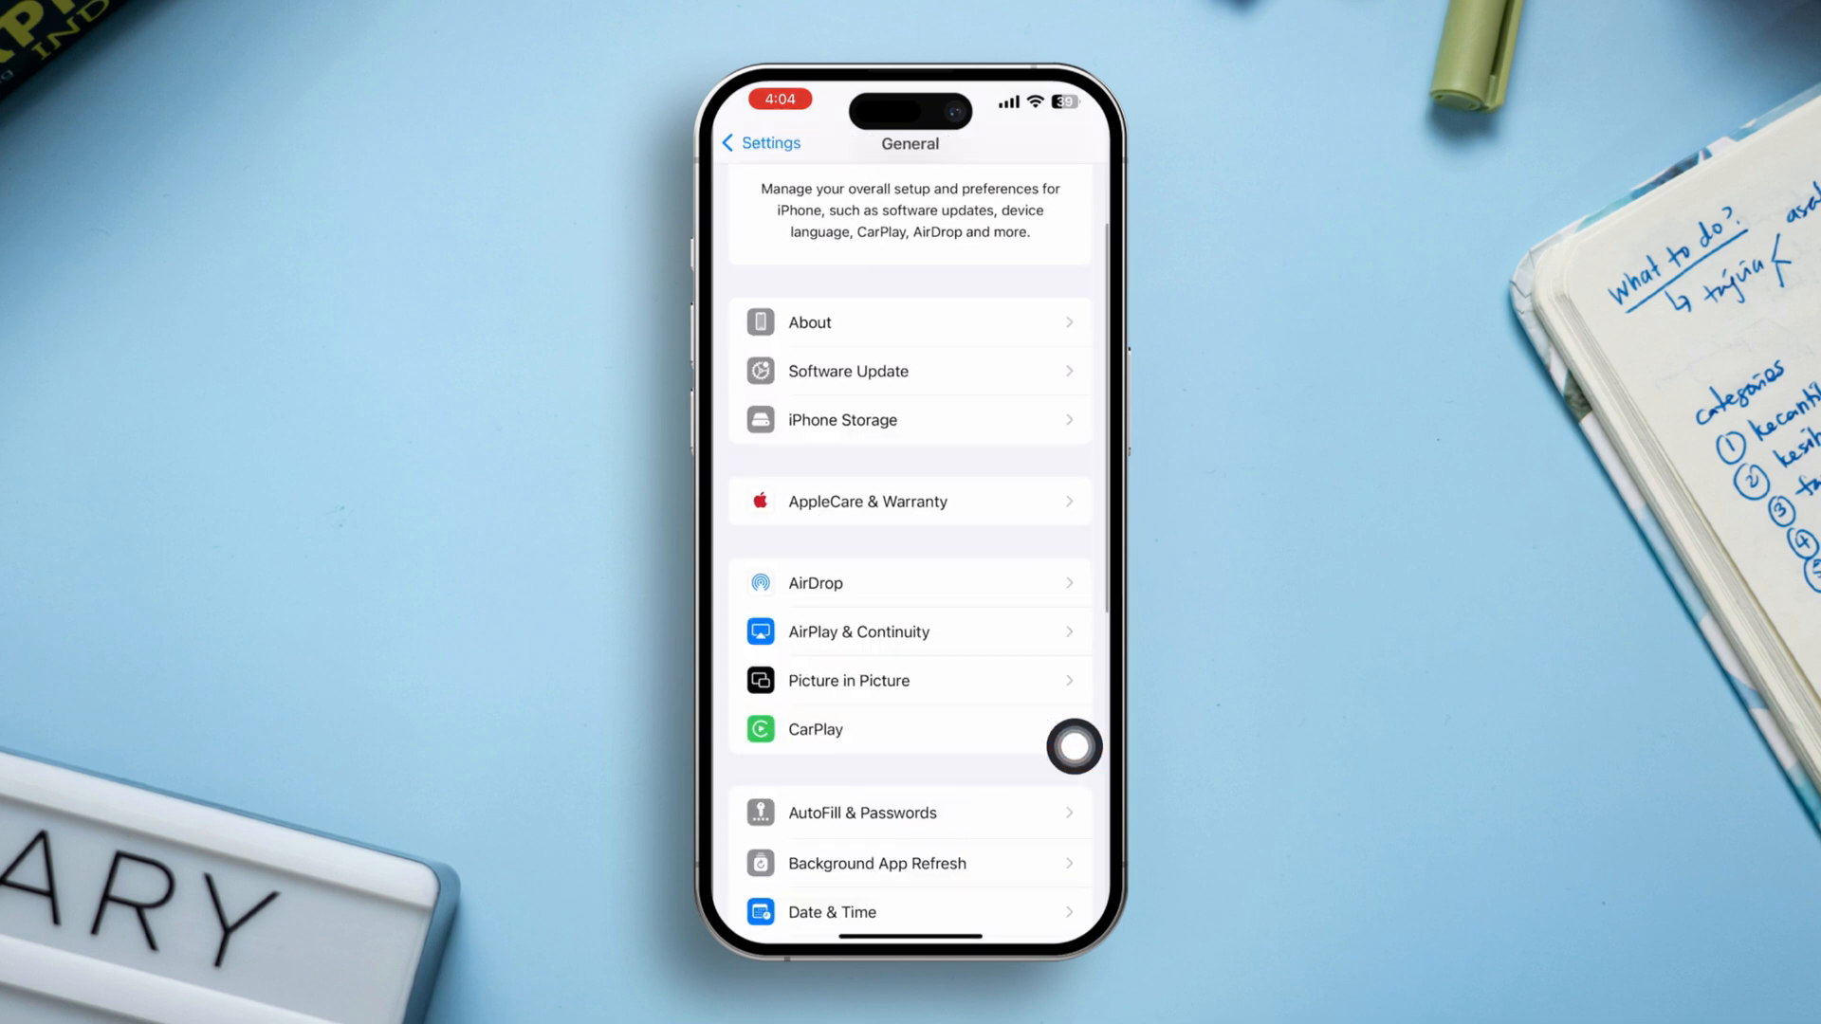
# - In Transfer or Reset iPhone, choose Reset All Settings and confirm it
pyautogui.scroll(-3)
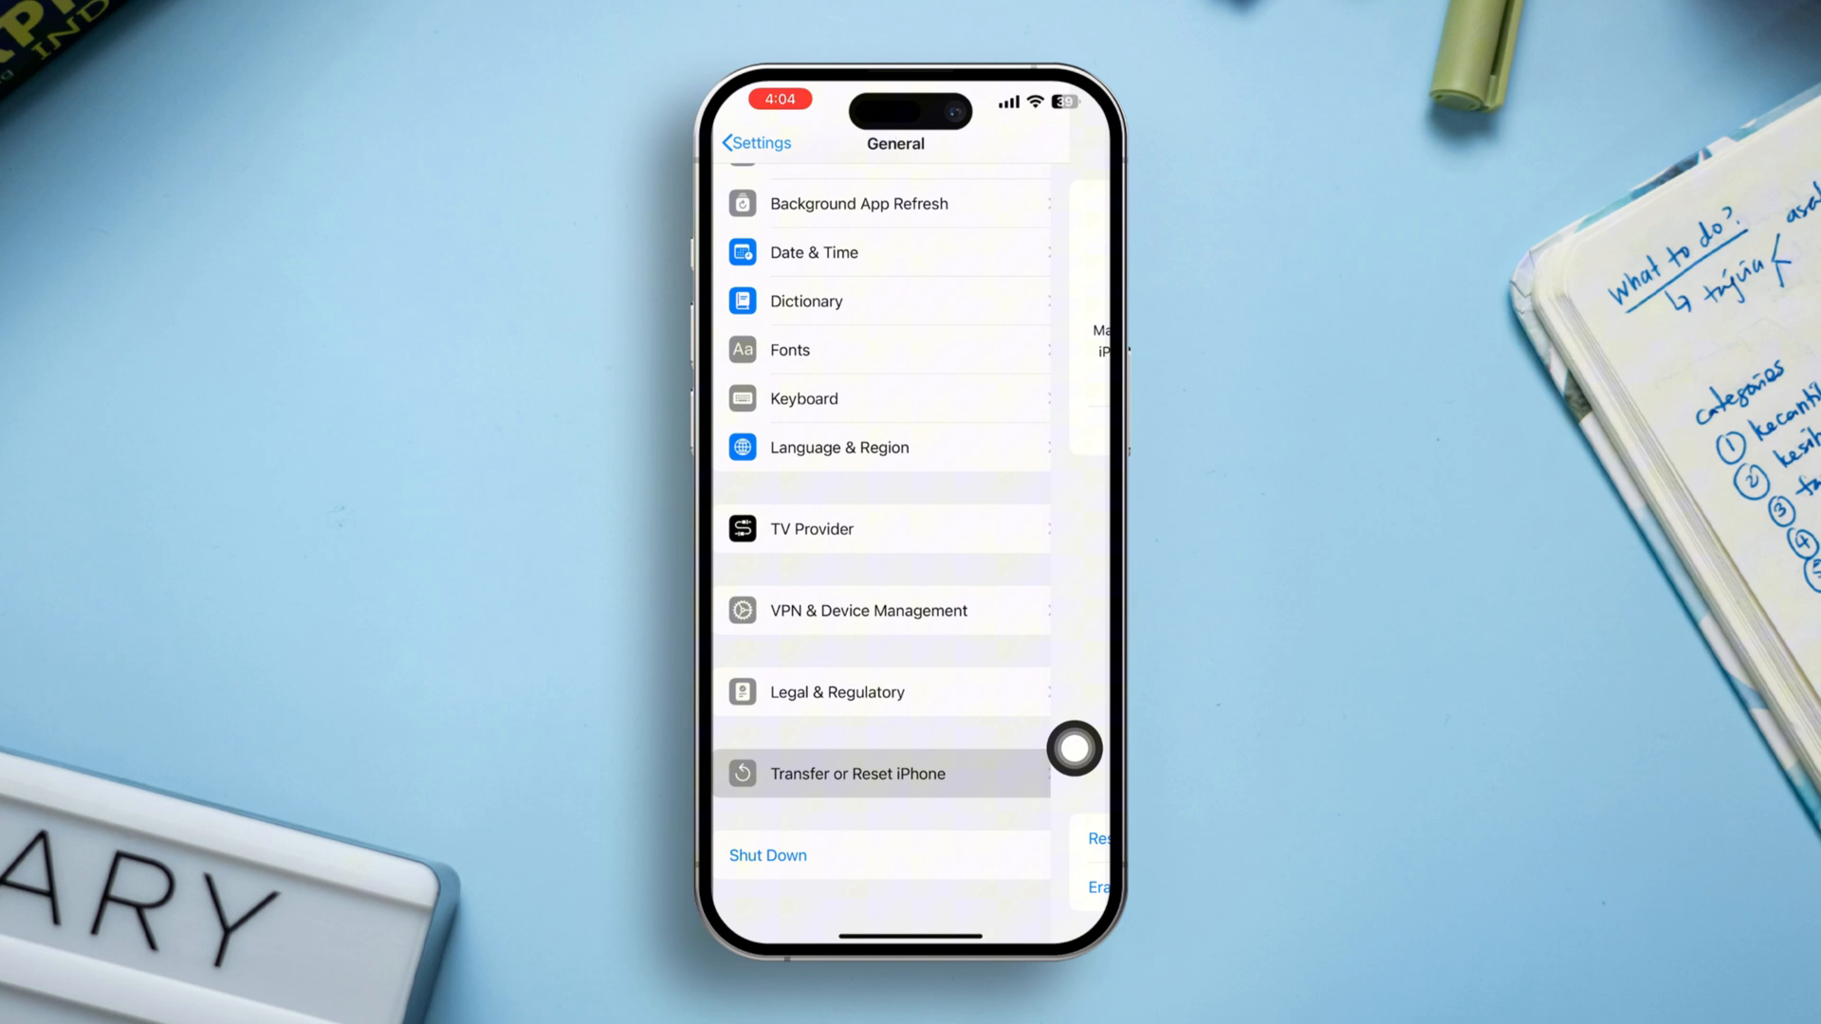
pyautogui.click(856, 774)
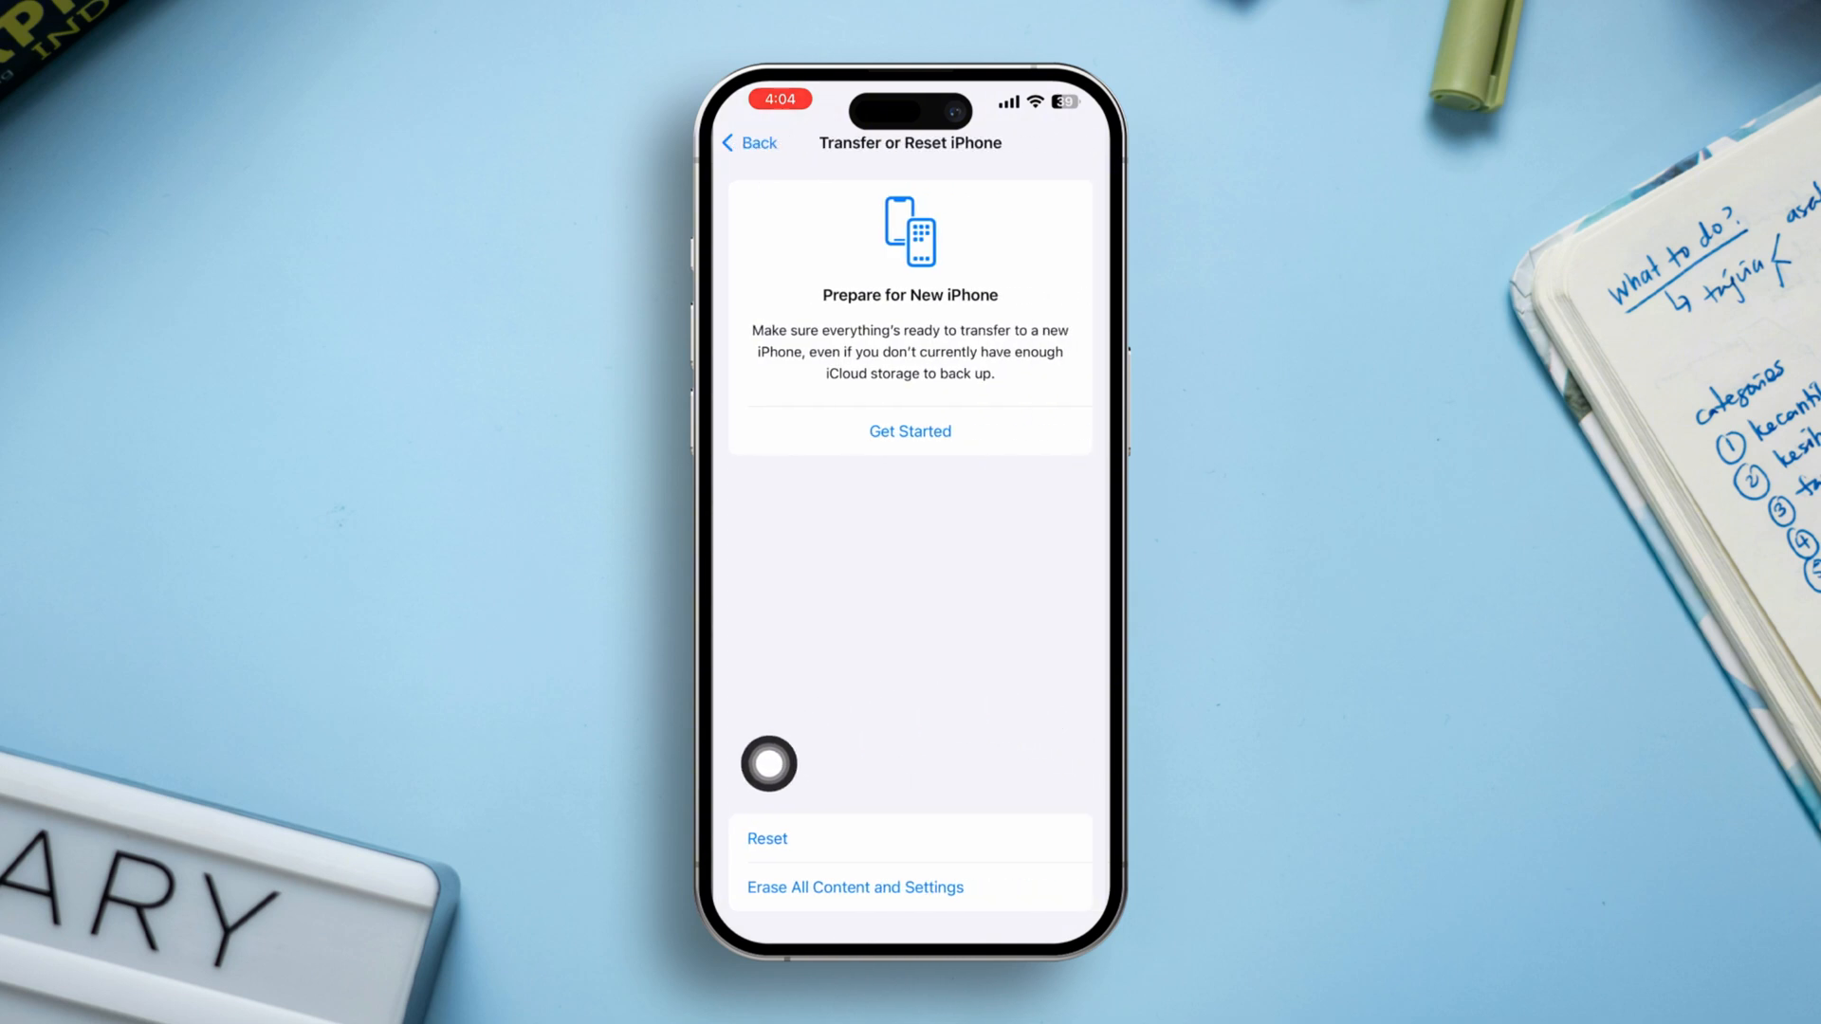
pyautogui.click(766, 839)
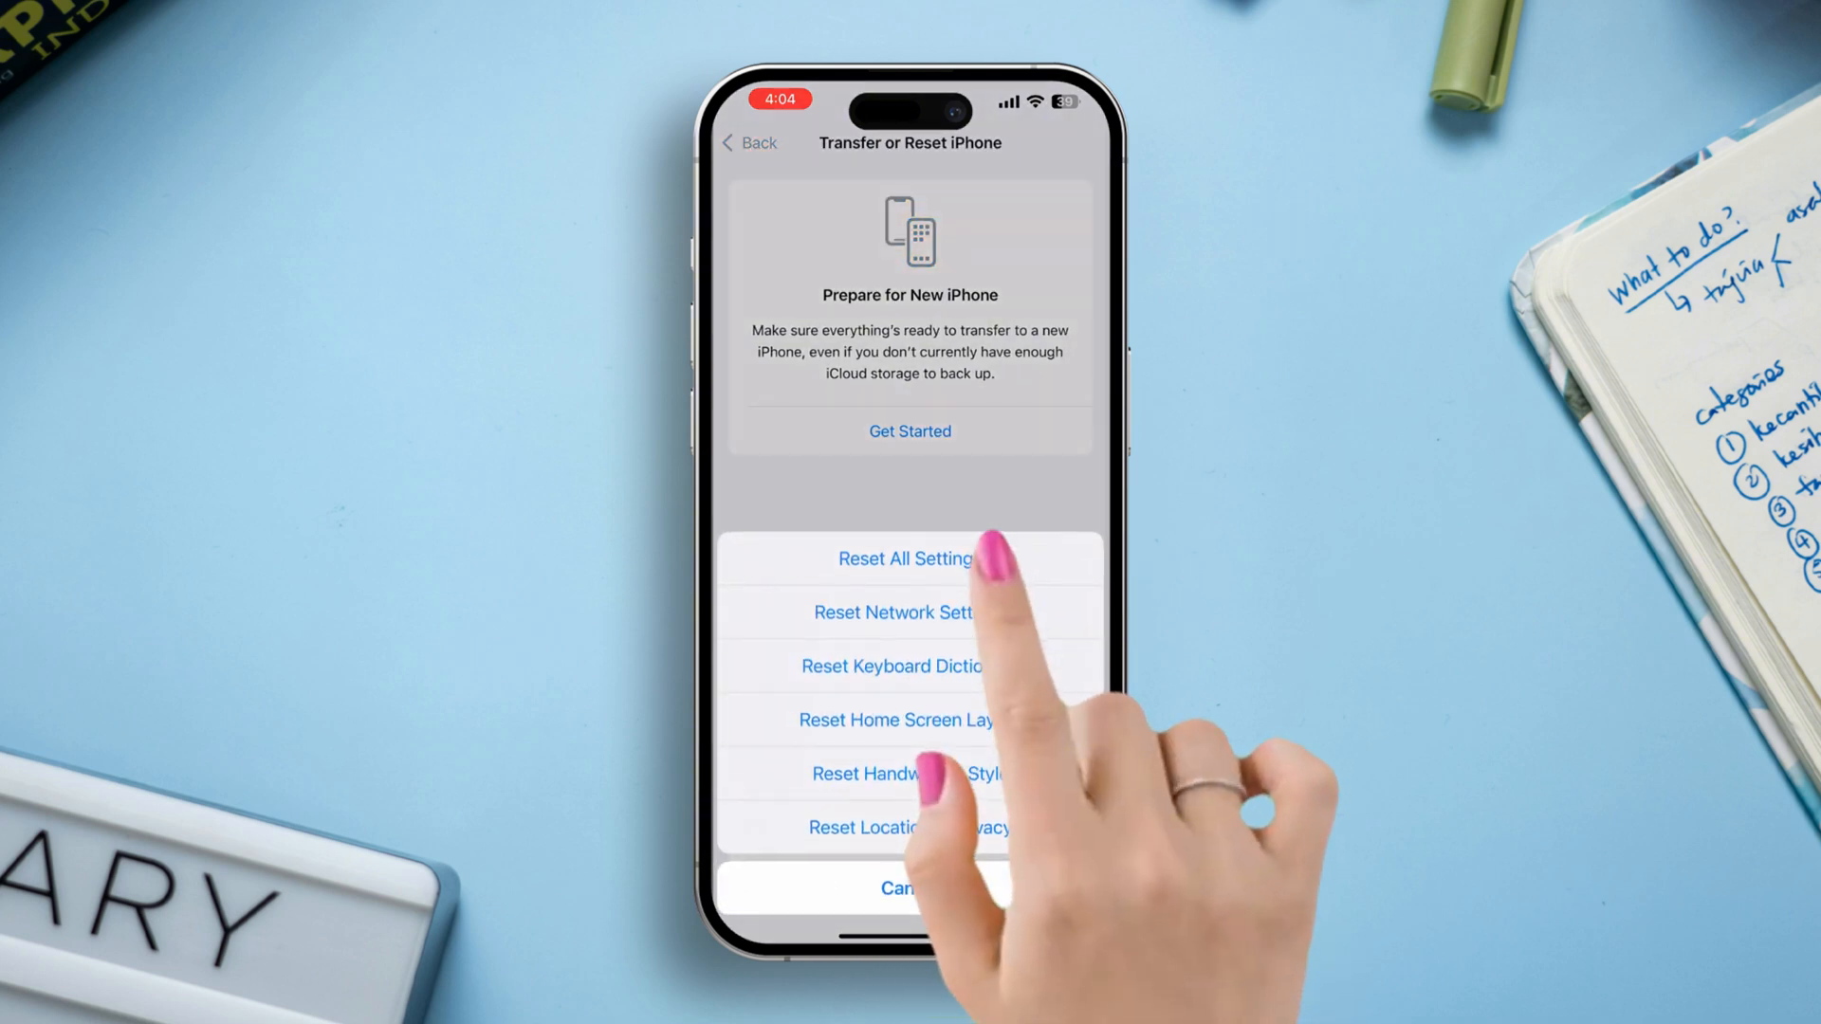
pyautogui.click(909, 558)
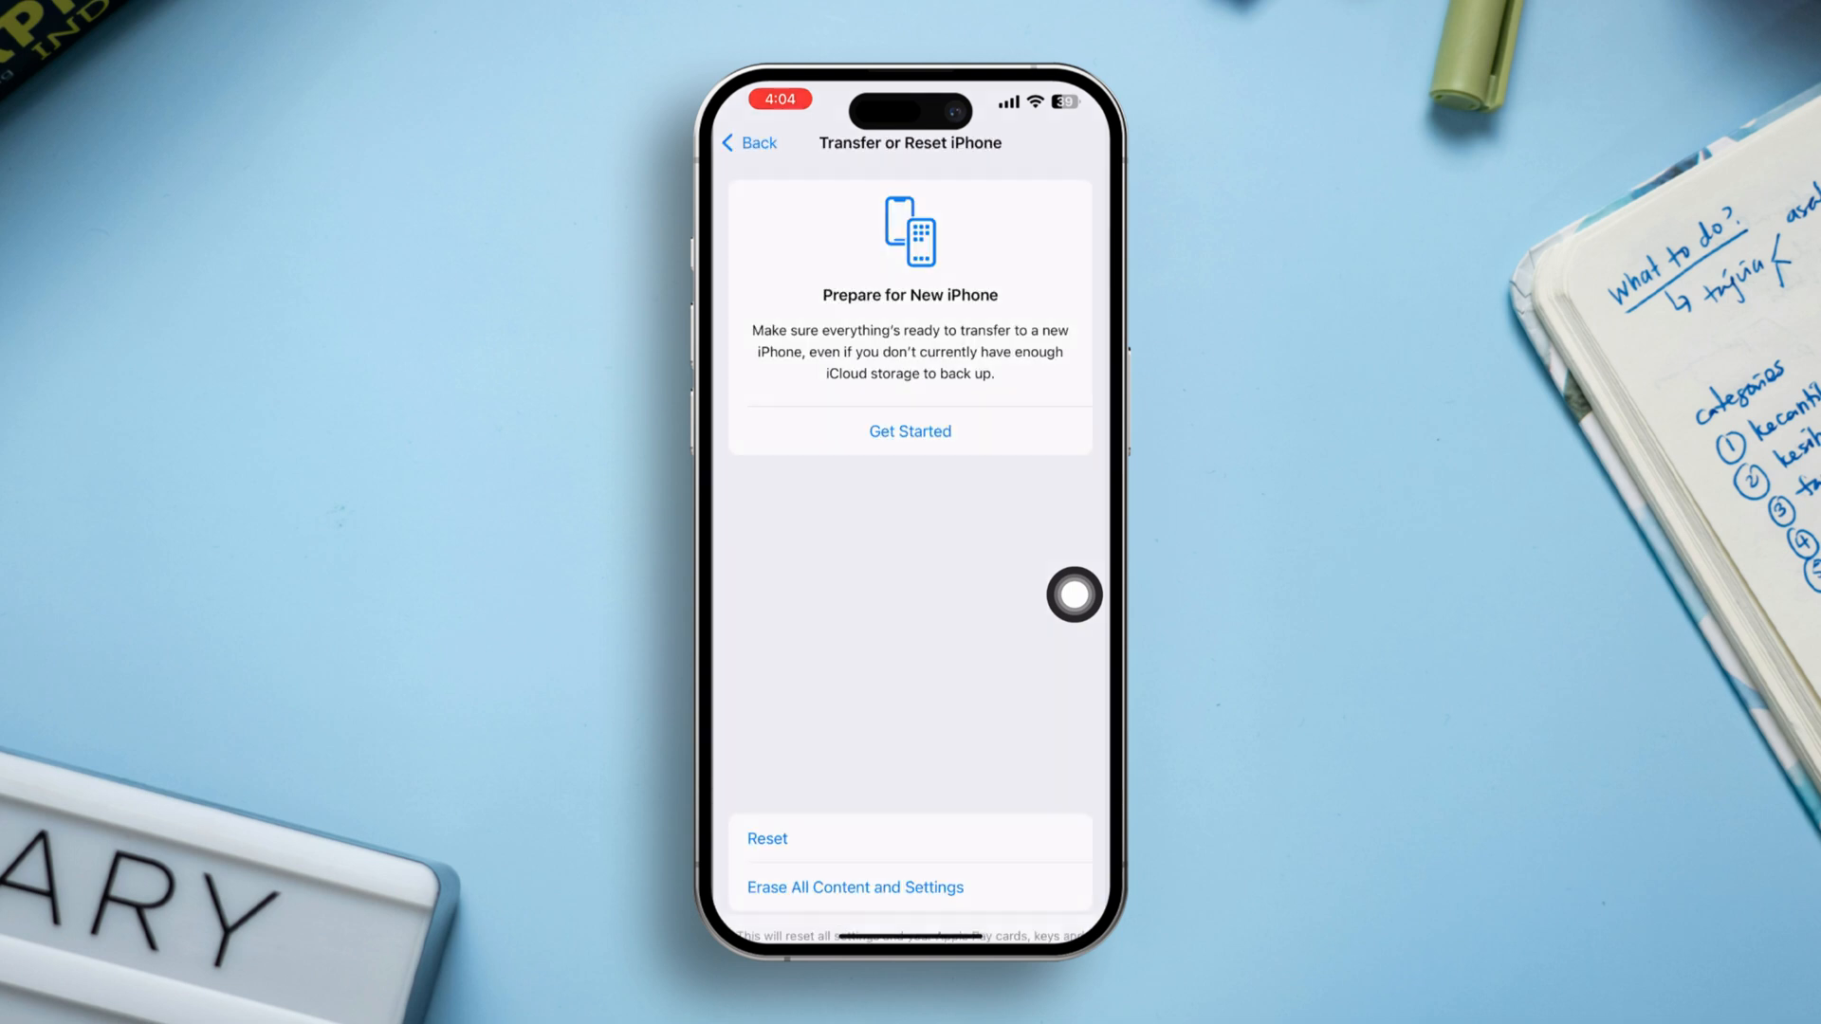
pyautogui.click(764, 839)
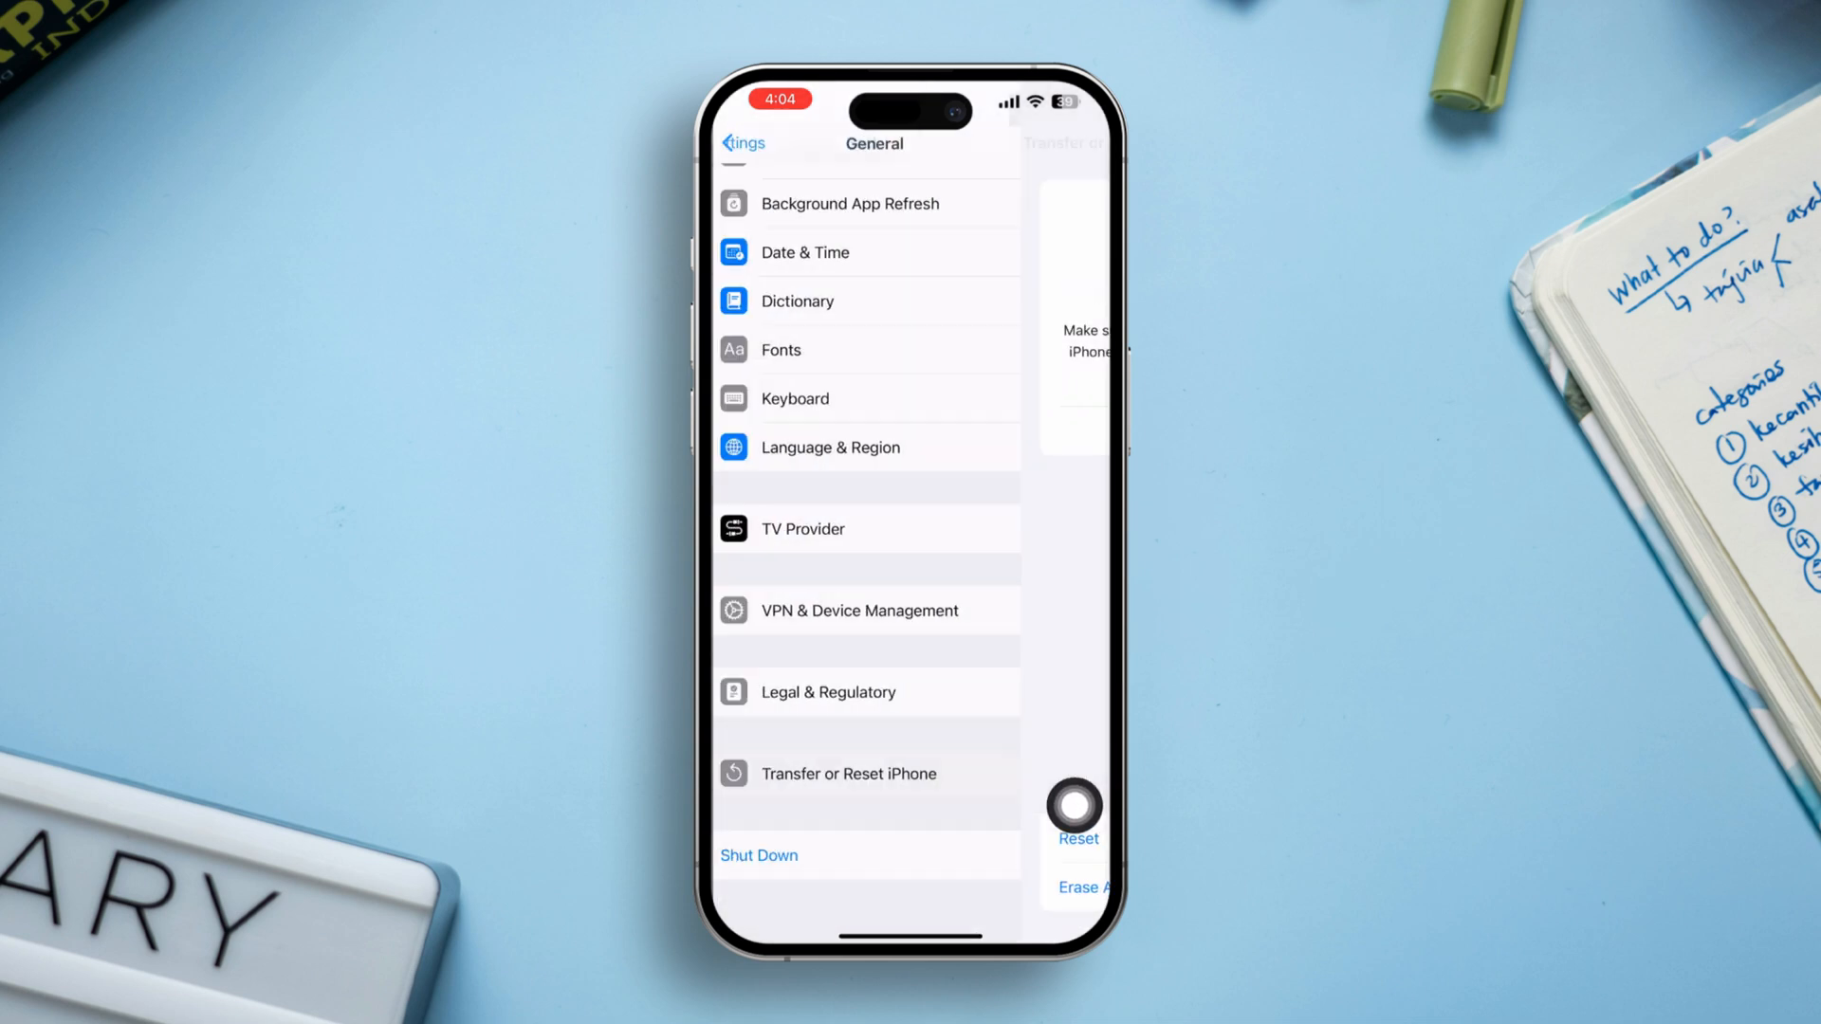
pyautogui.click(740, 142)
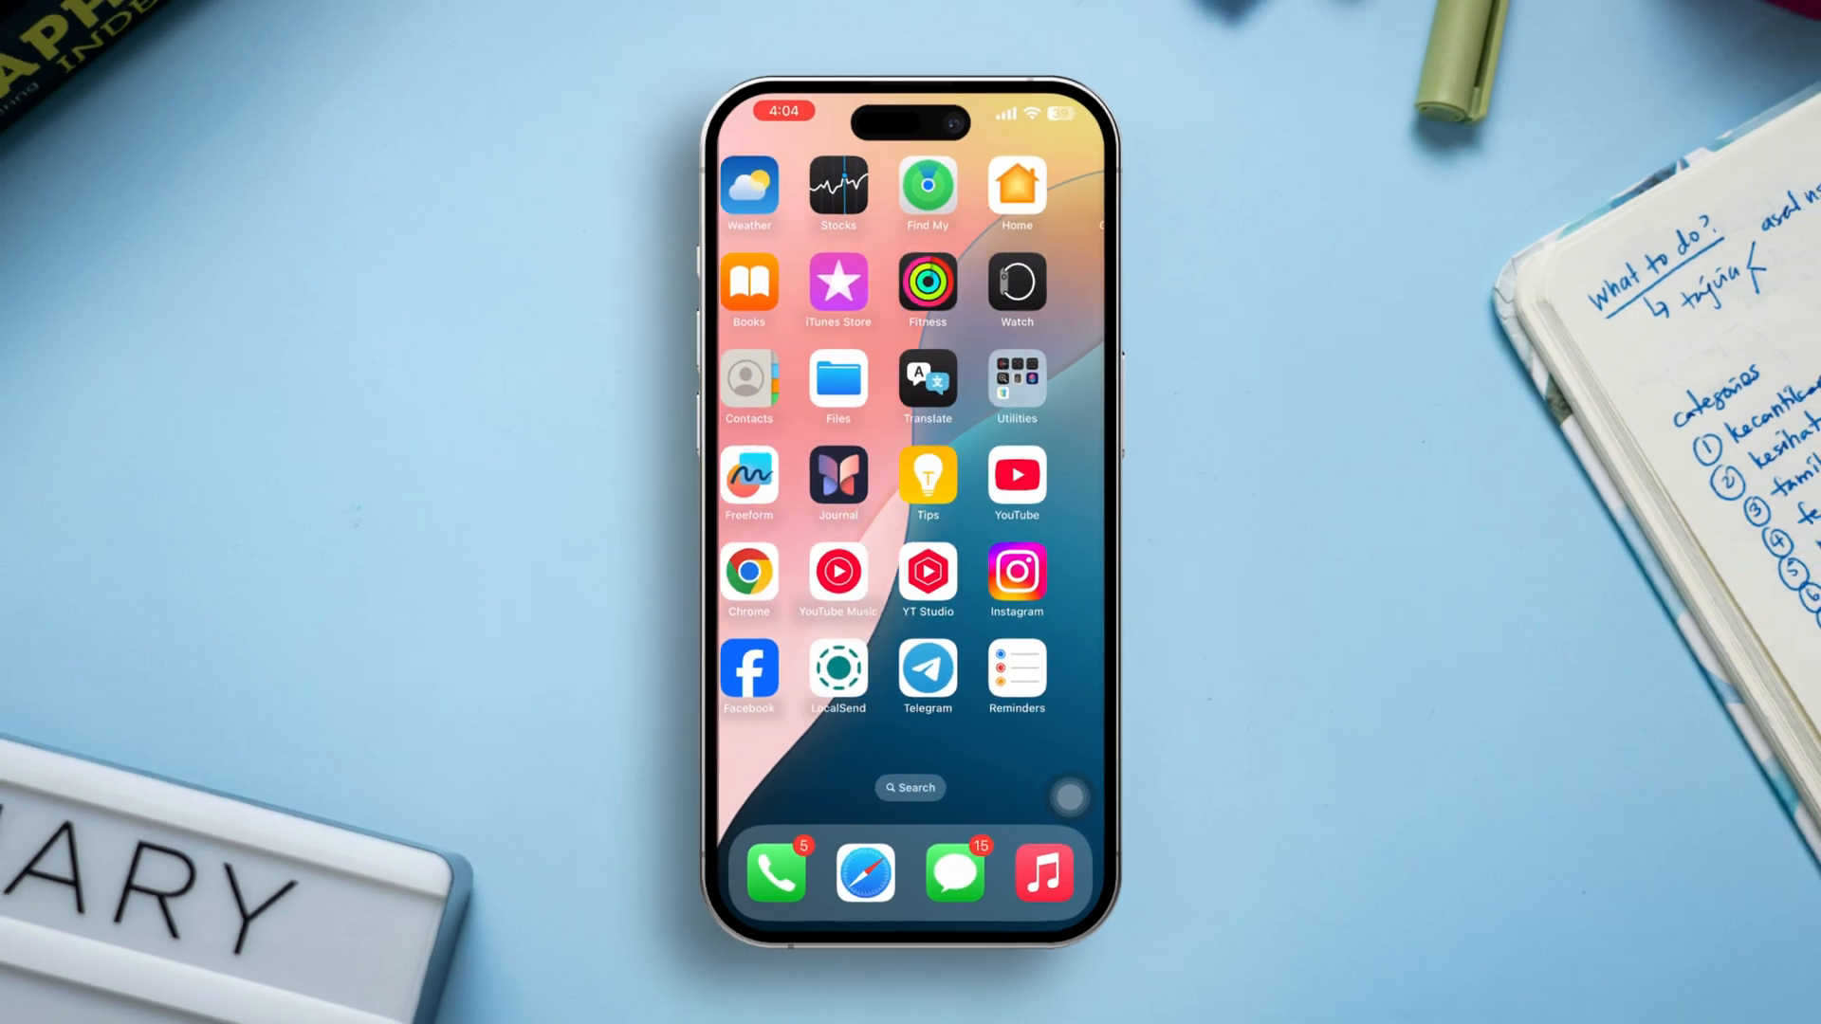
pyautogui.hscroll(-3)
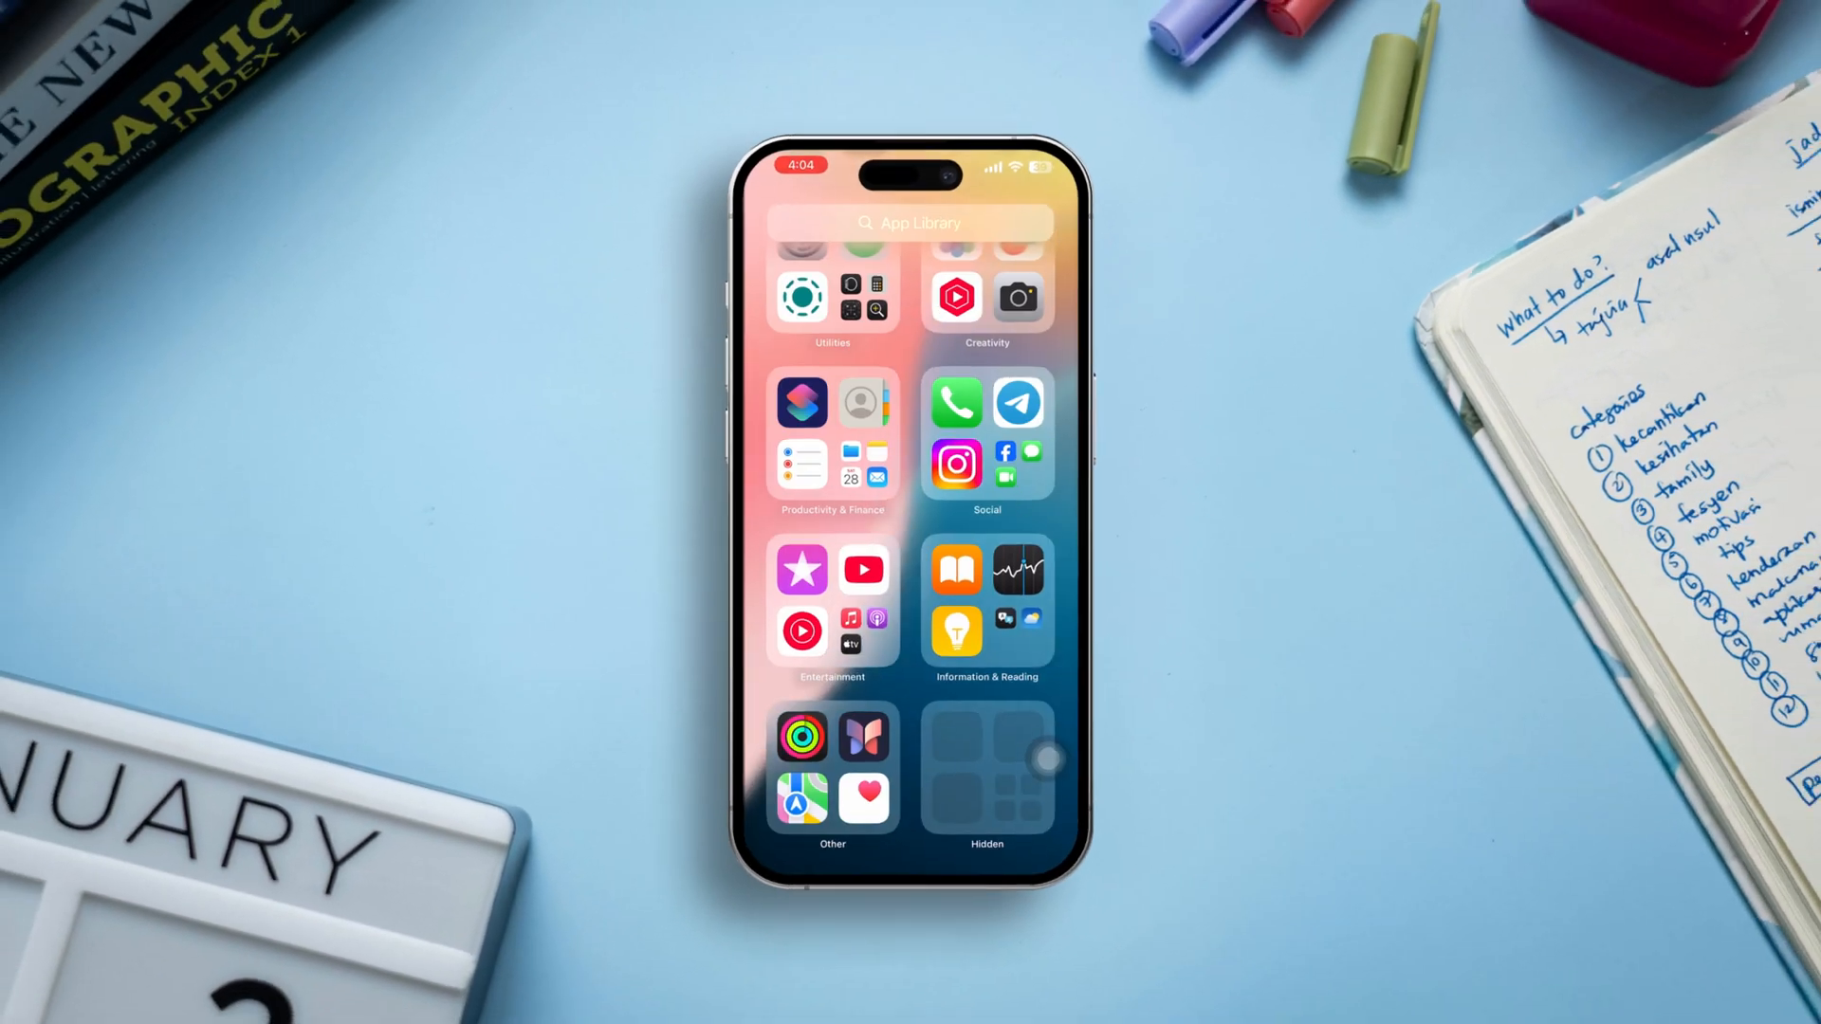